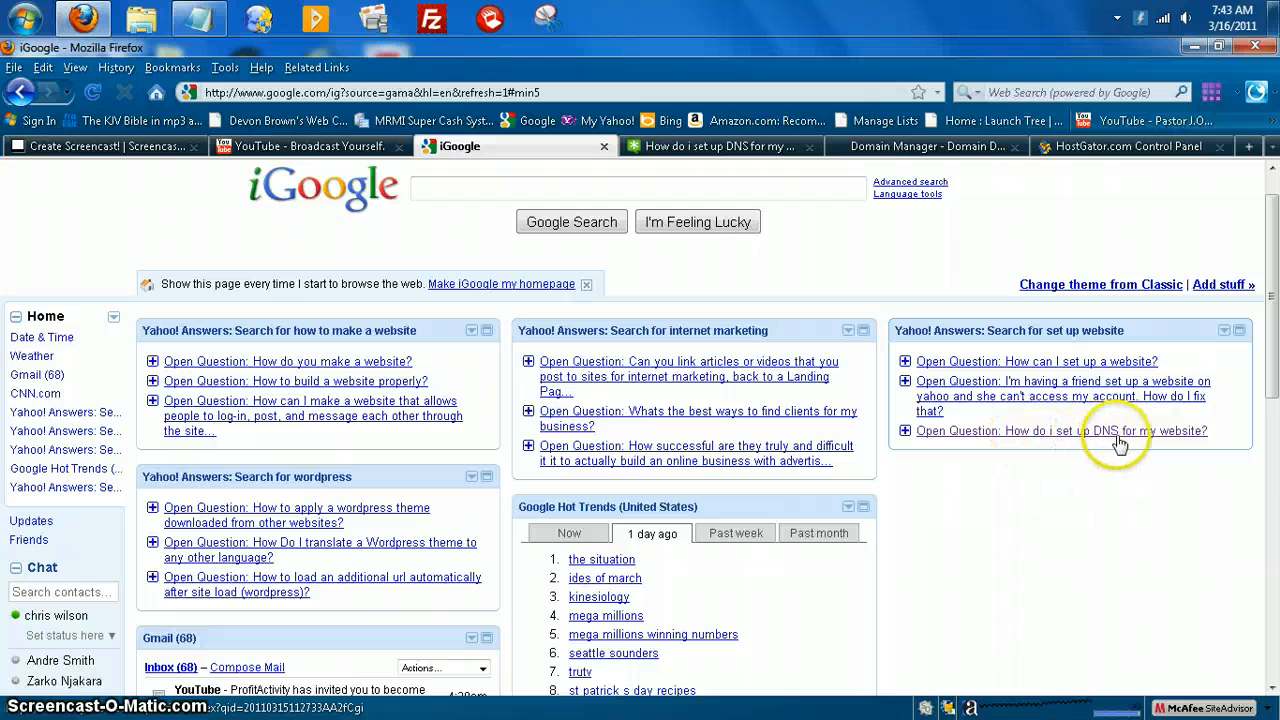
mouse_move(1084, 436)
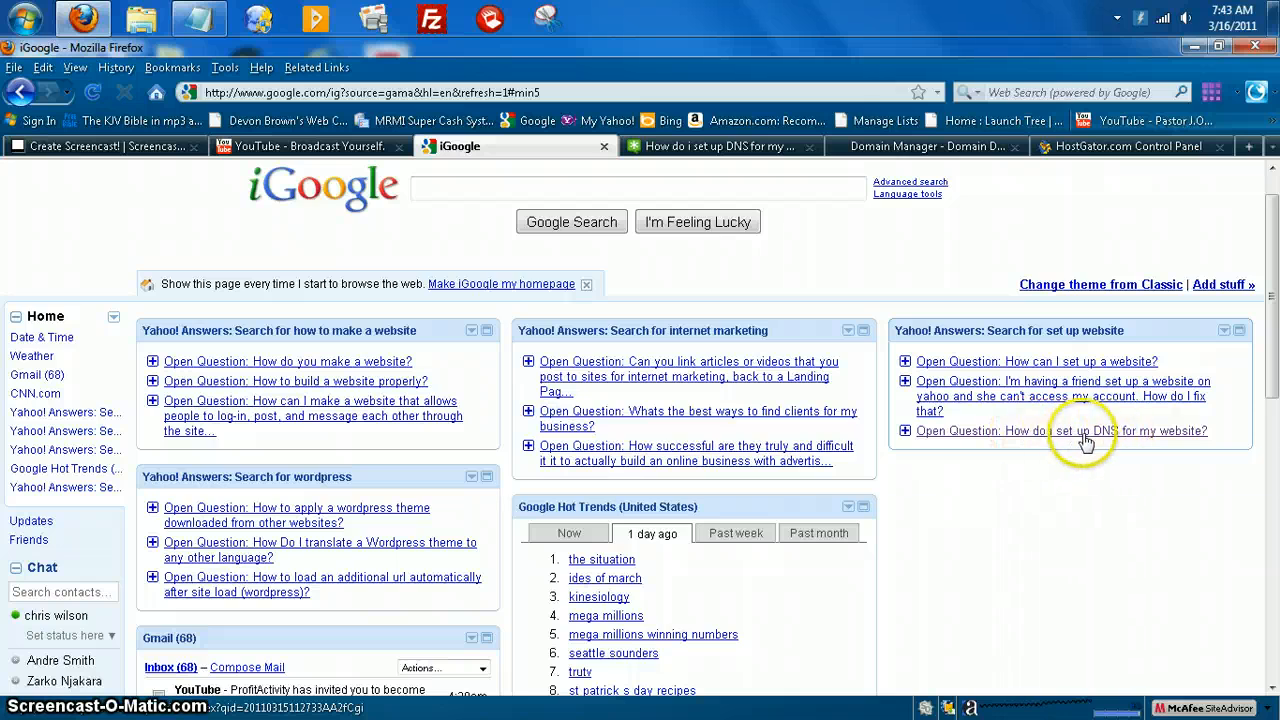
mouse_move(1110, 436)
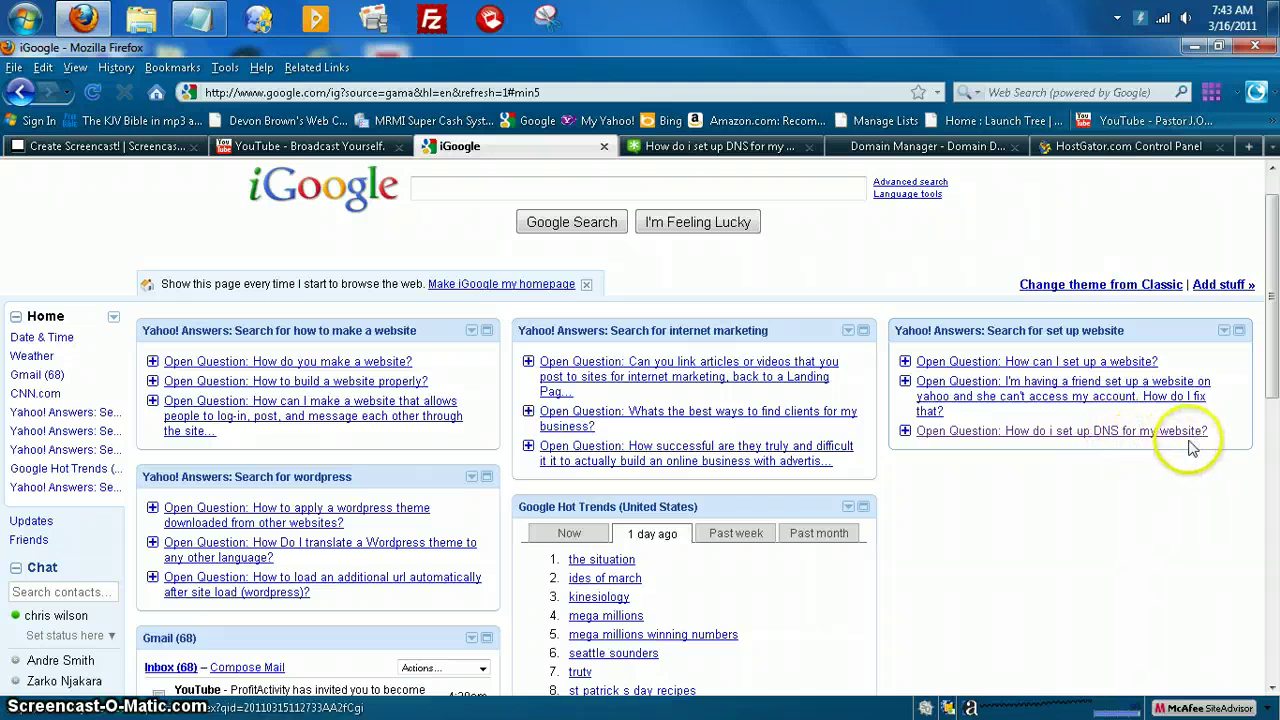
mouse_move(202, 20)
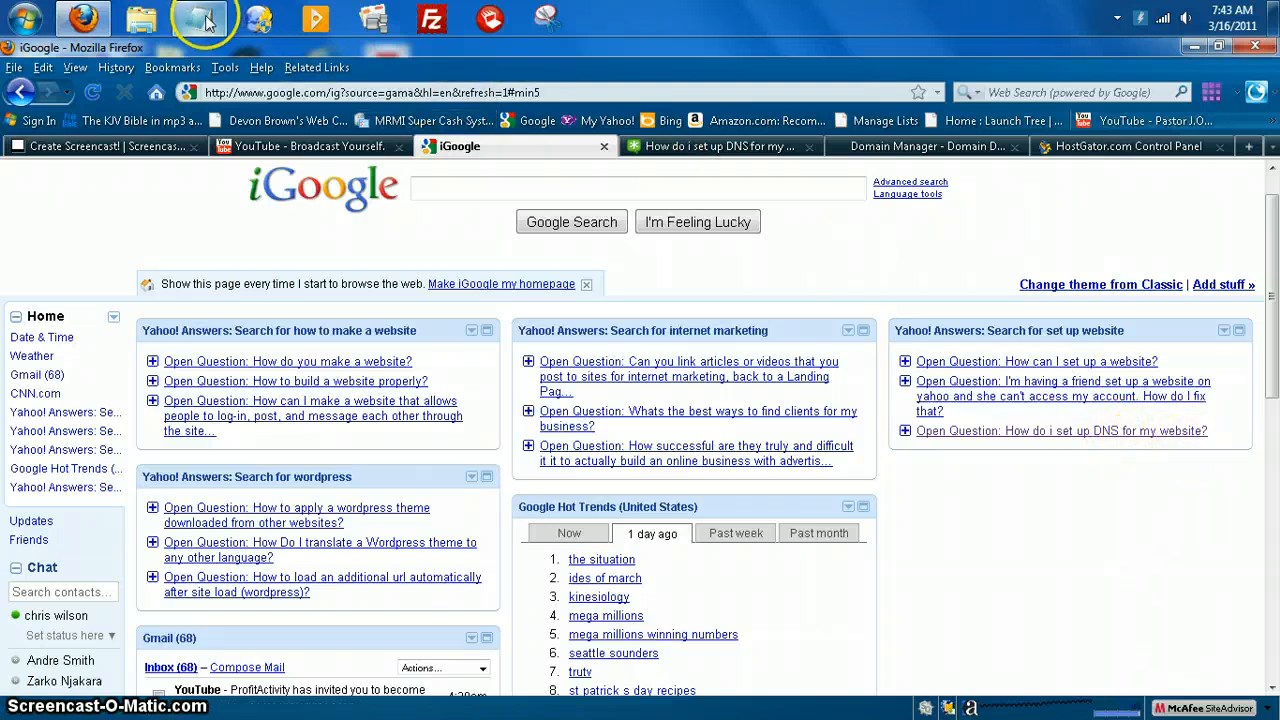
- Show the Domain Details page for HPLAPTOPSACCESSORIES.COM after checking the DNS question notes
click(196, 18)
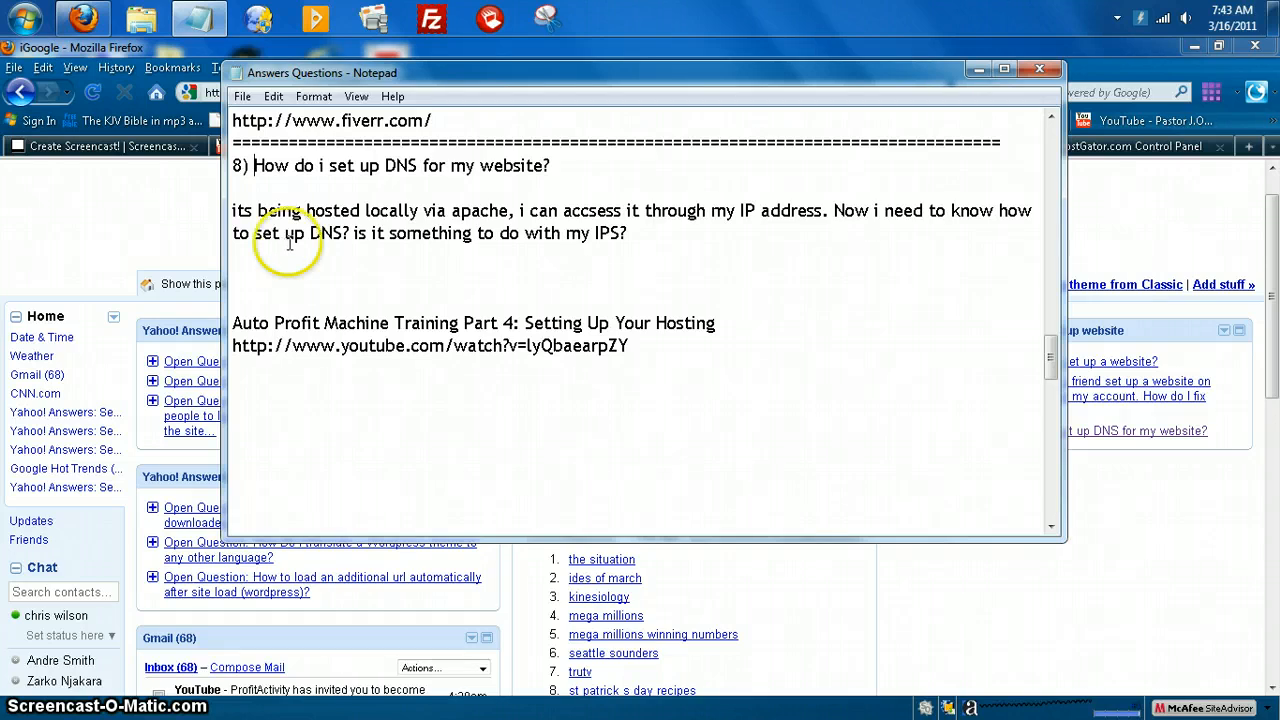
mouse_move(336, 254)
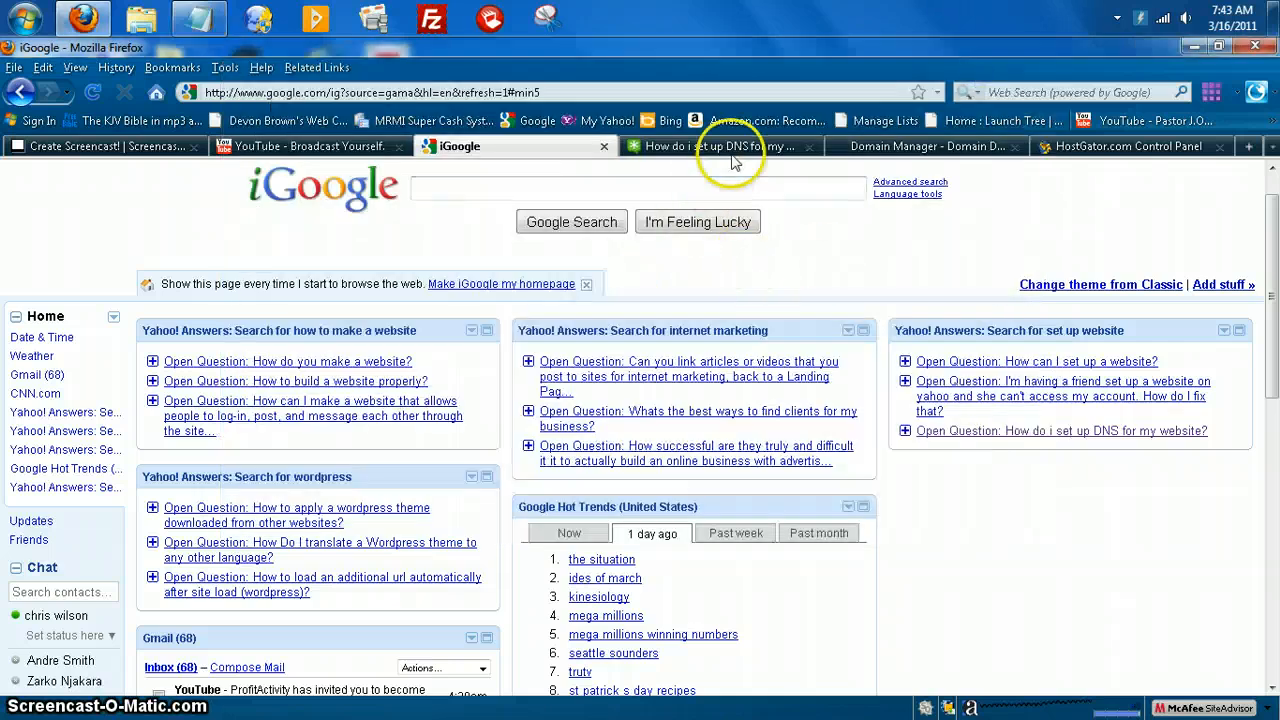
mouse_move(904, 146)
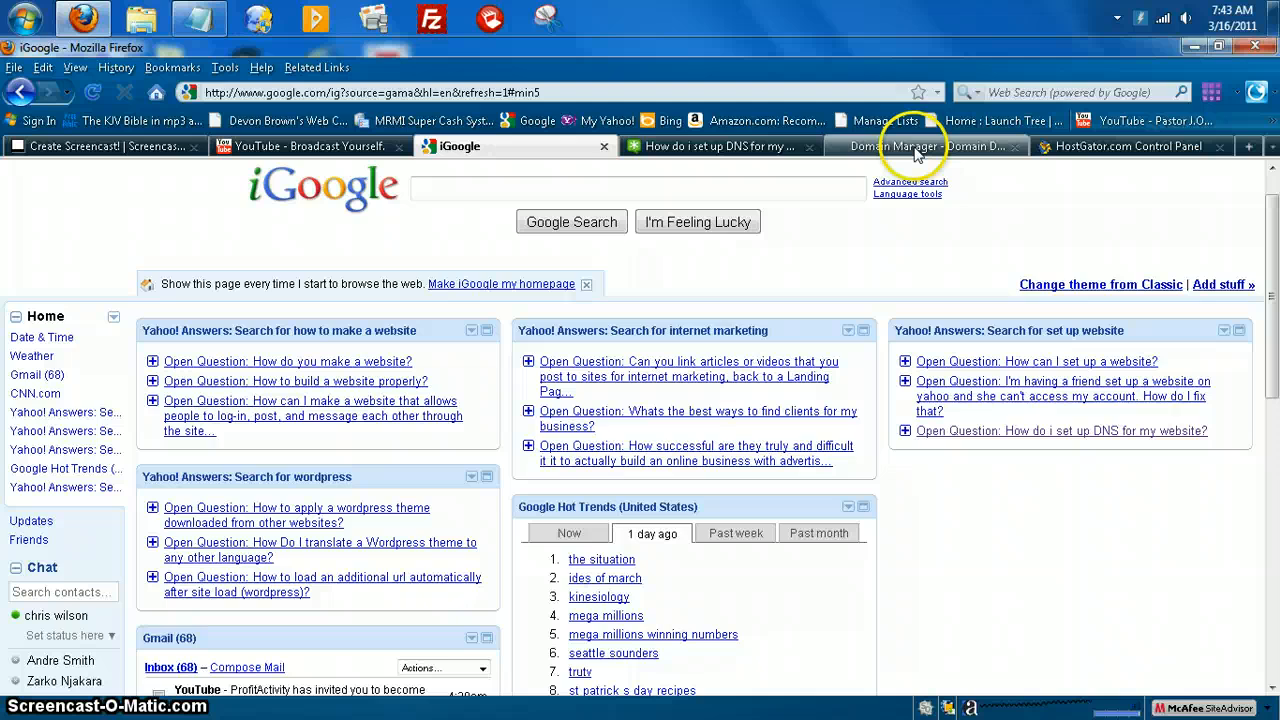
click(910, 146)
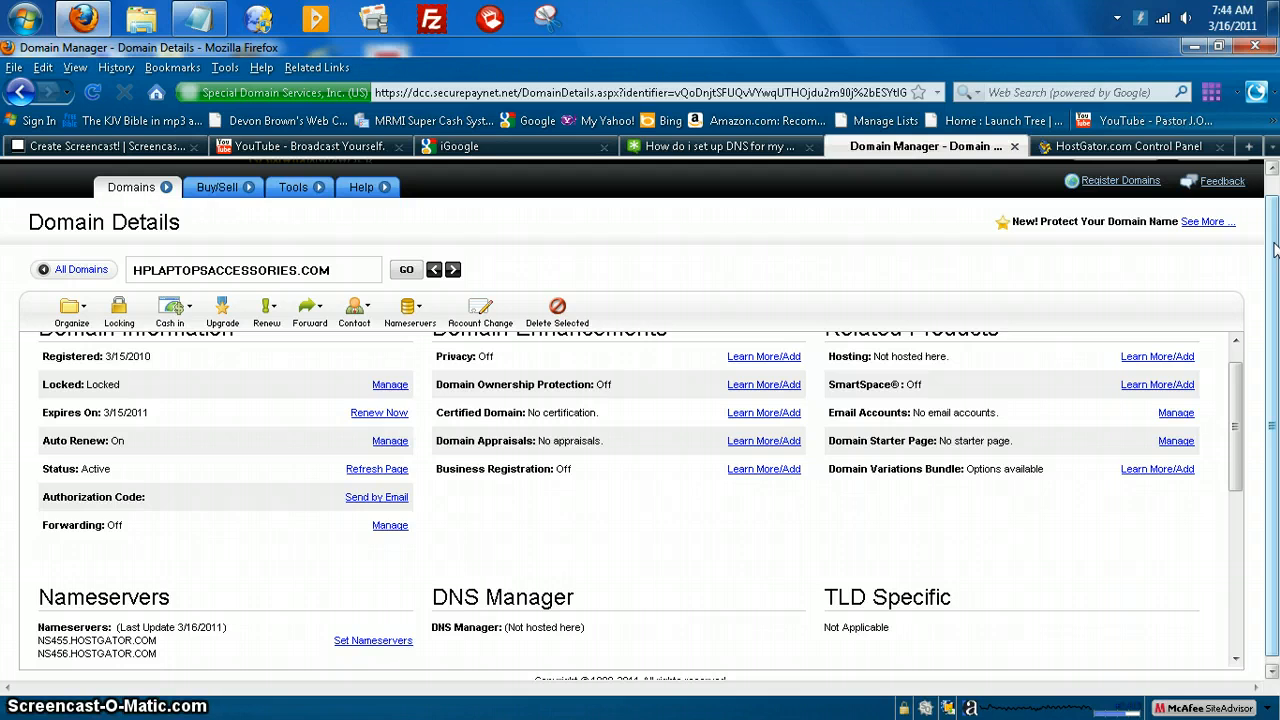
mouse_move(1260, 244)
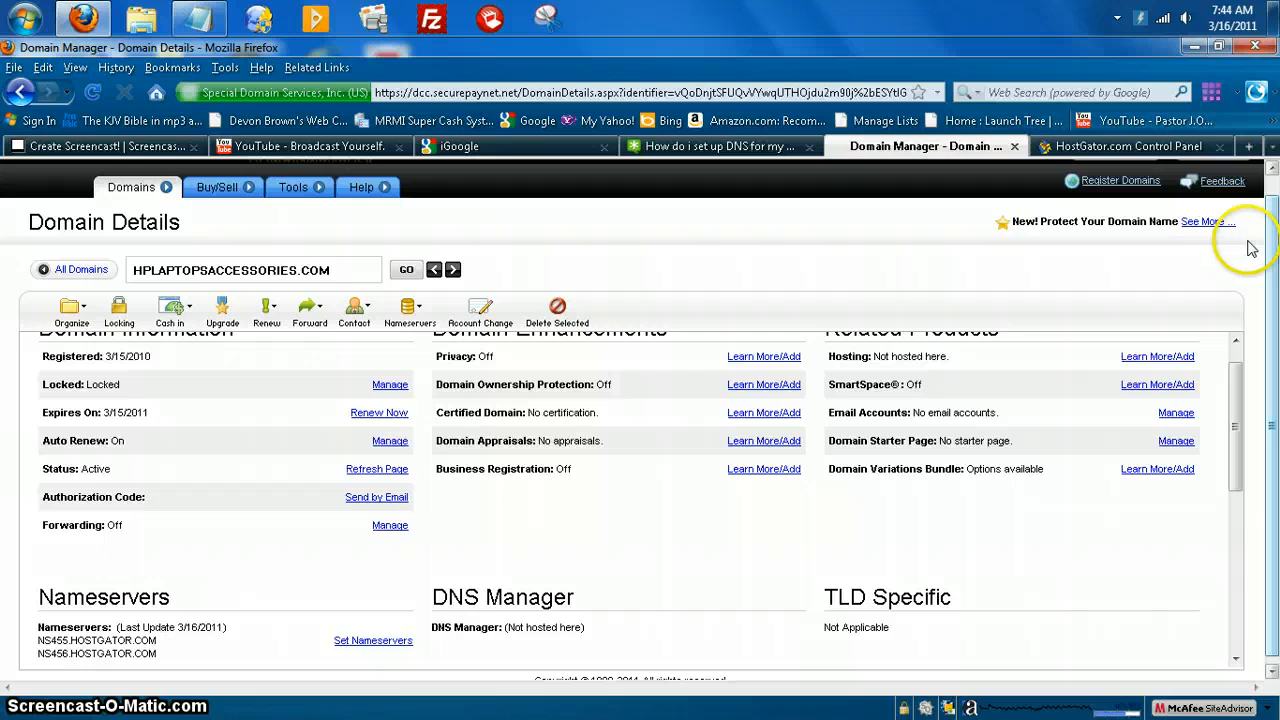
mouse_move(422, 212)
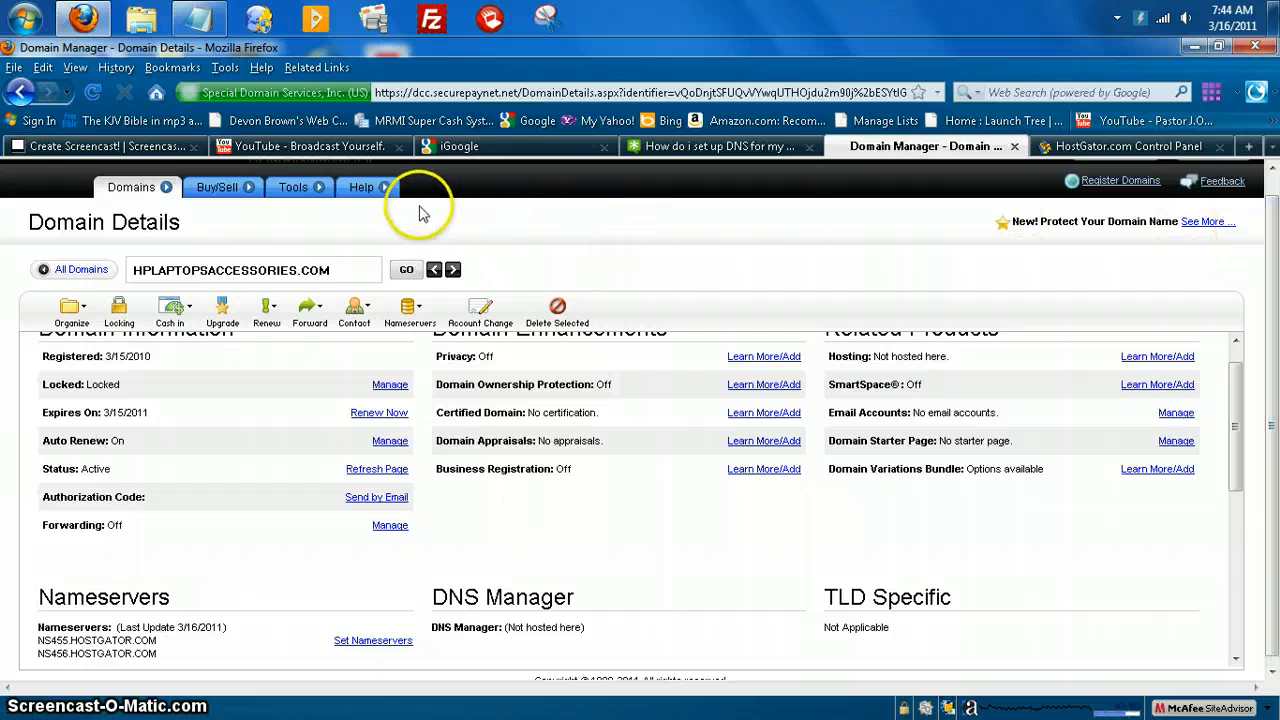
mouse_move(84, 636)
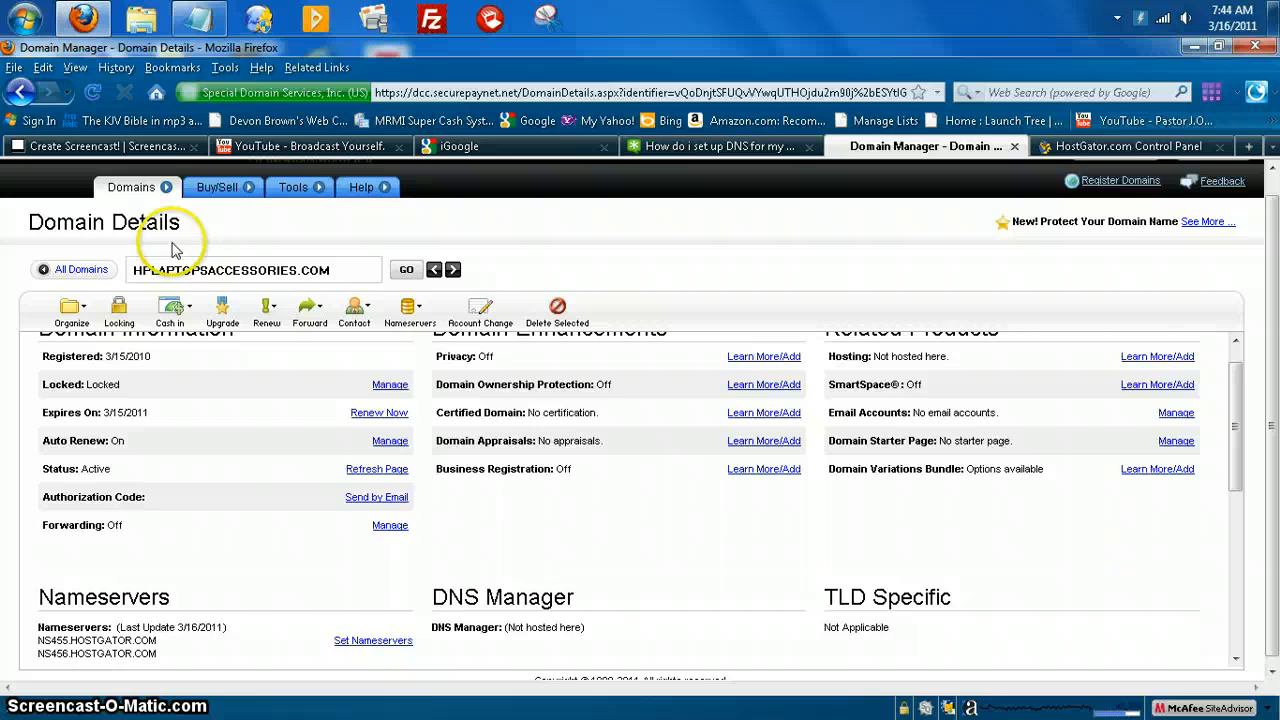
mouse_move(266, 350)
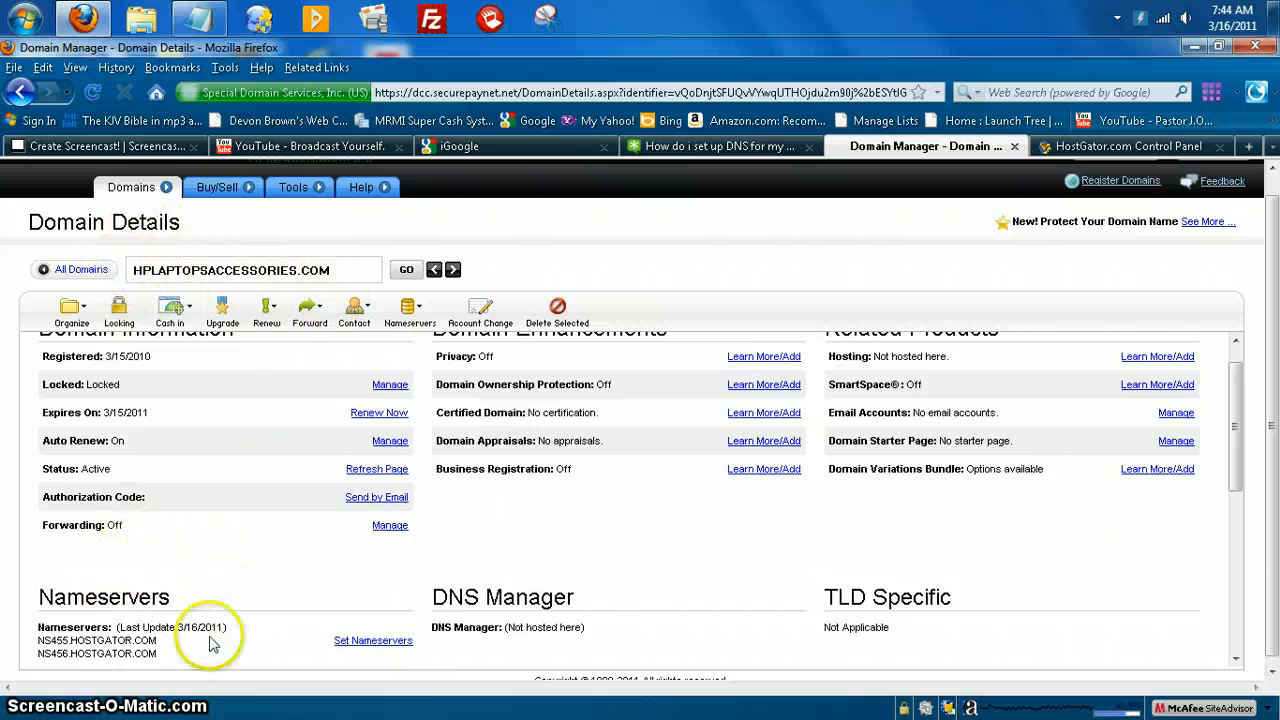
mouse_move(70, 636)
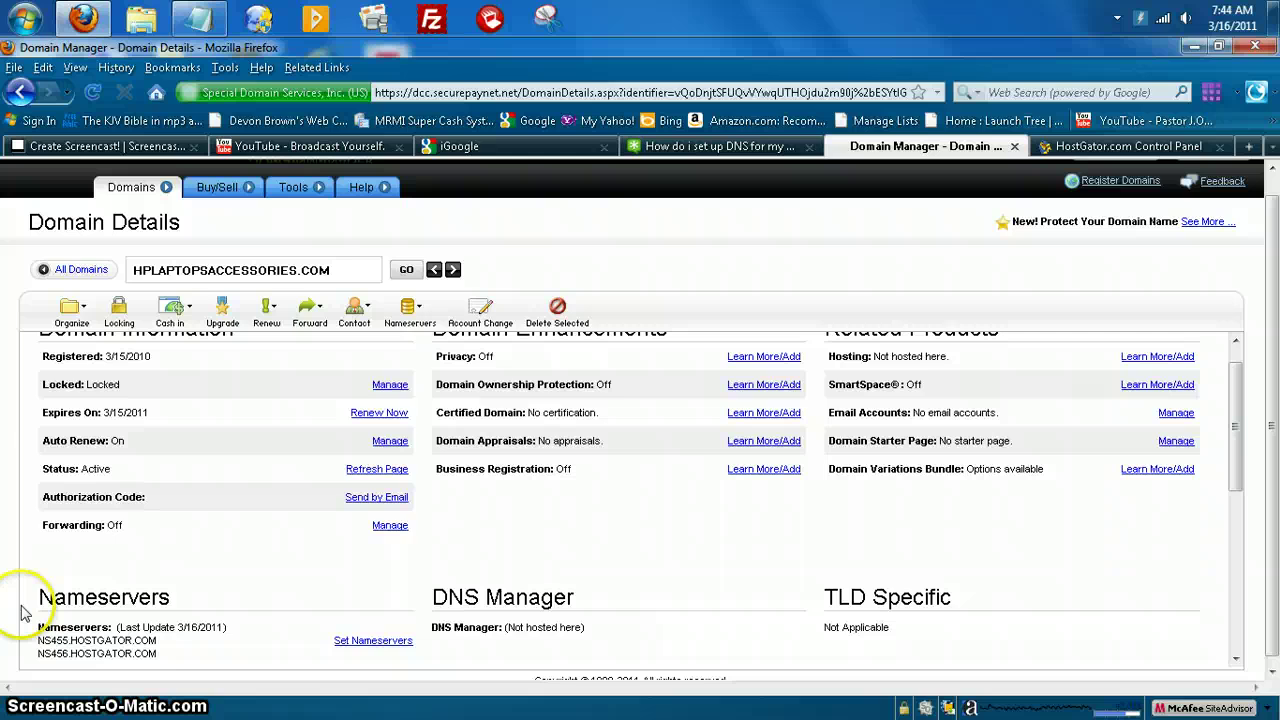
mouse_move(190, 616)
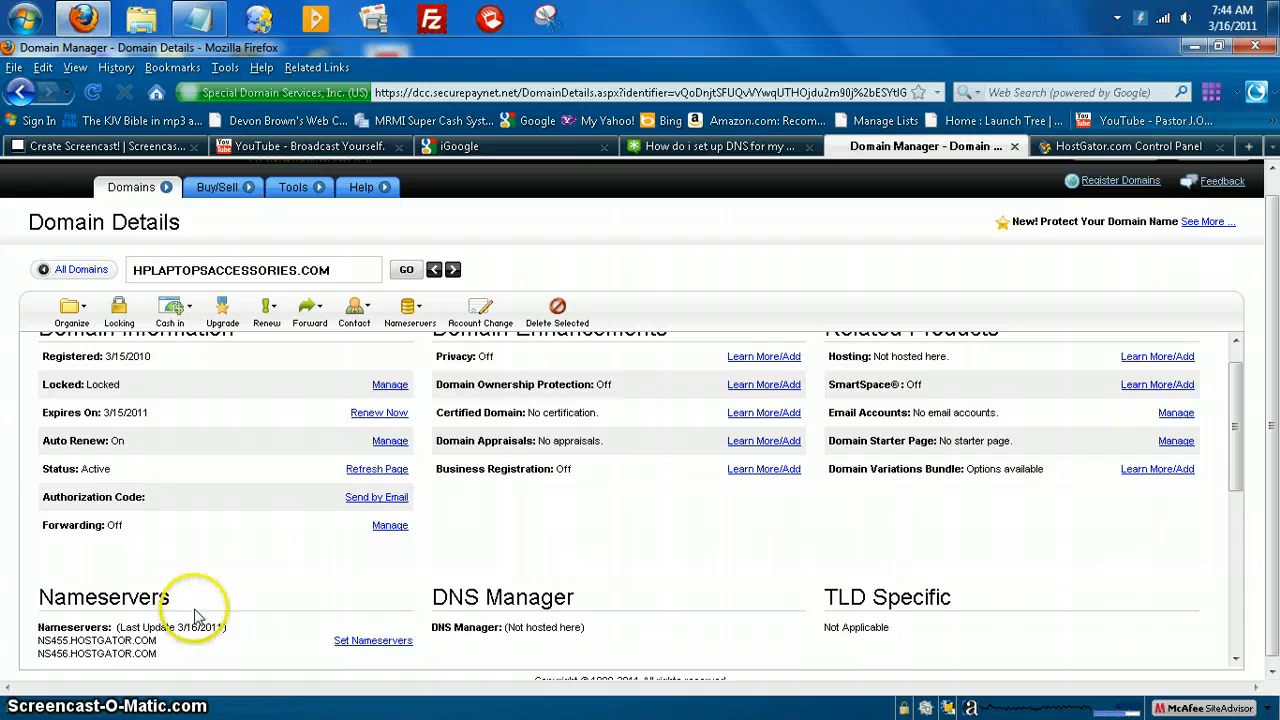
mouse_move(130, 608)
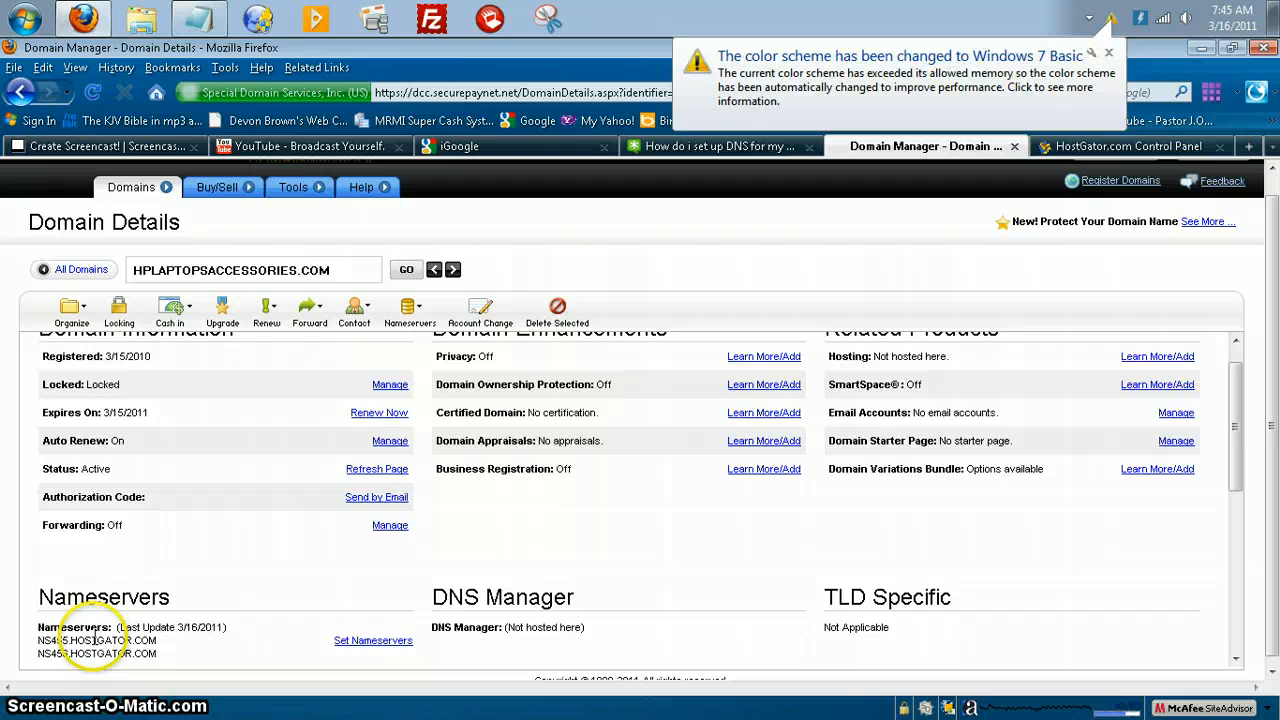
click(1120, 52)
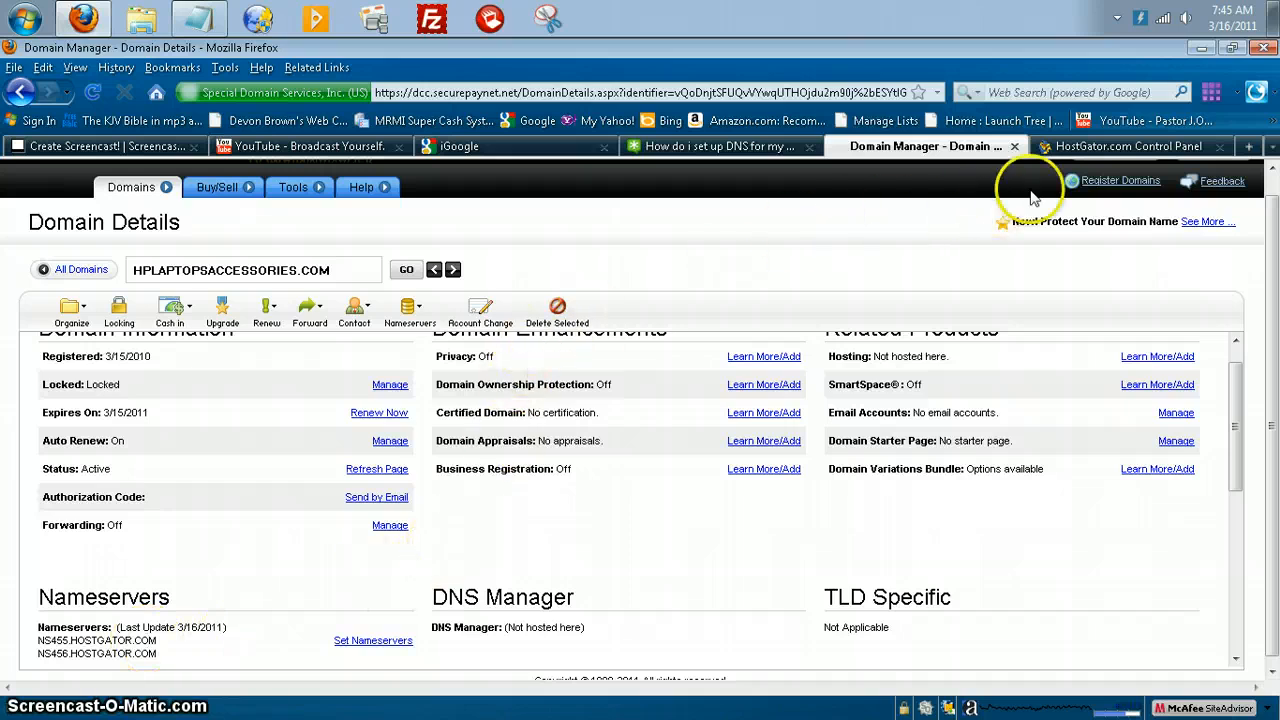
click(1120, 146)
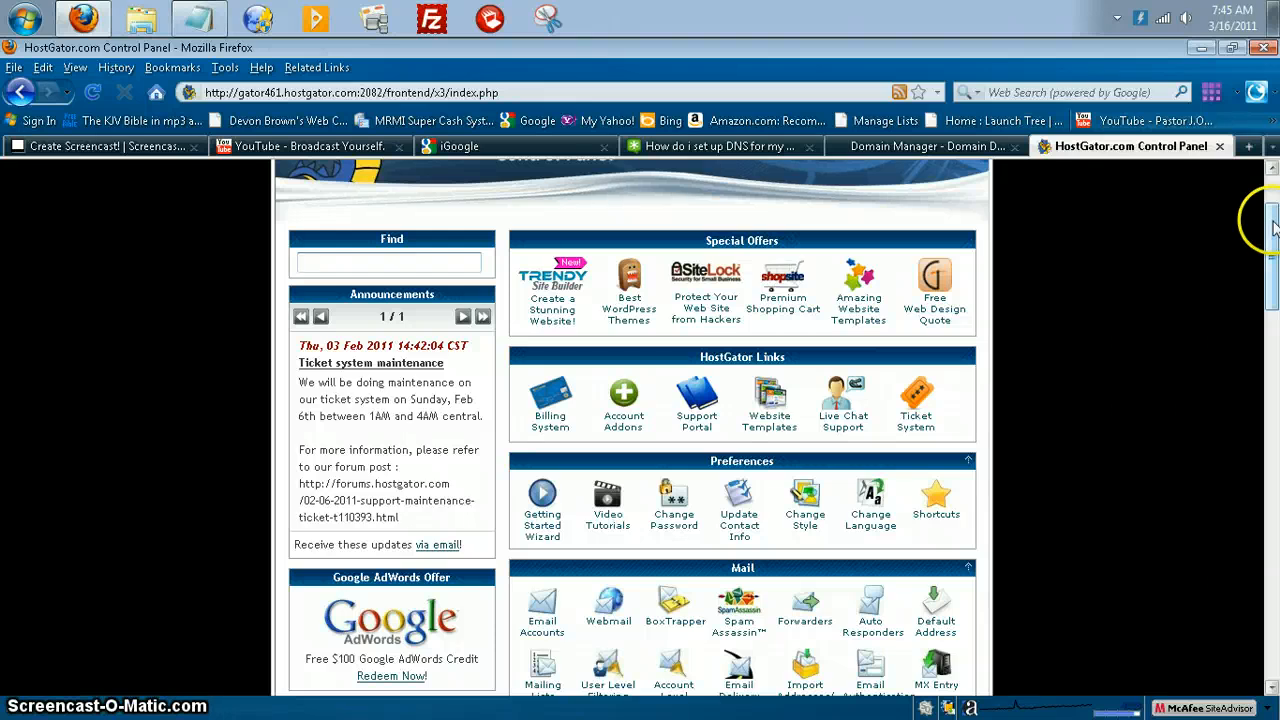
scroll(down, 3)
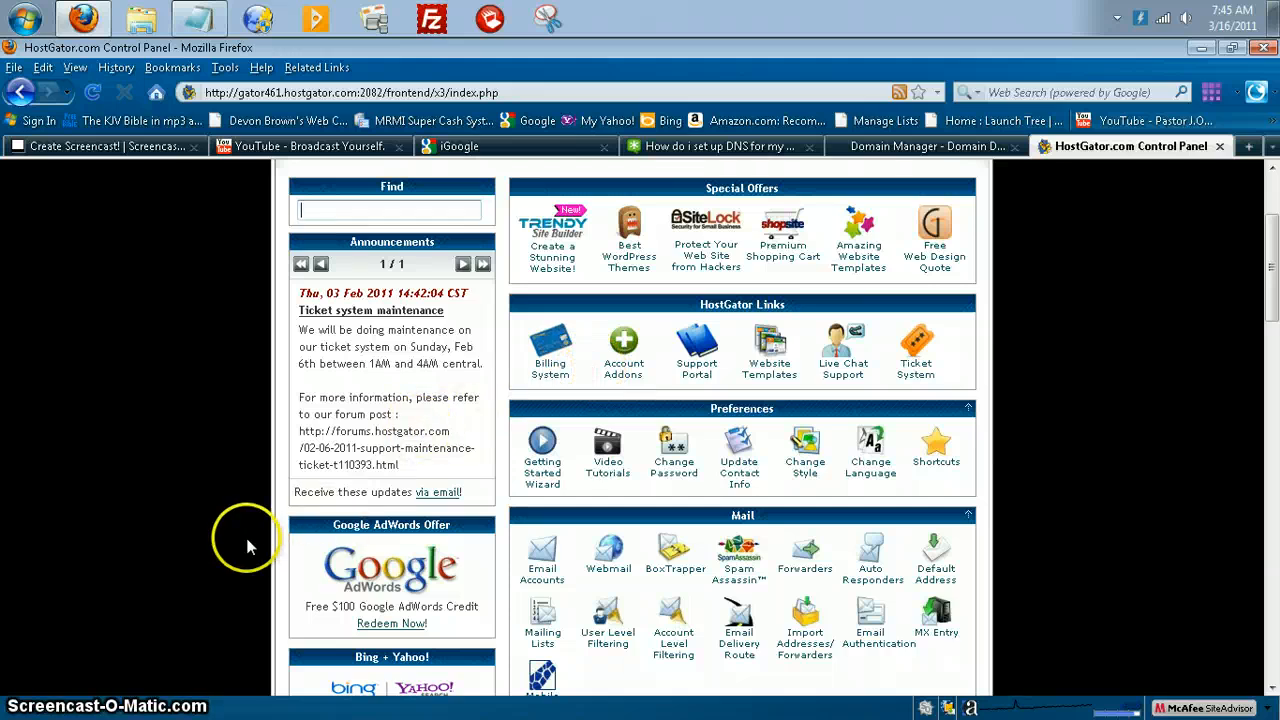
mouse_move(384, 464)
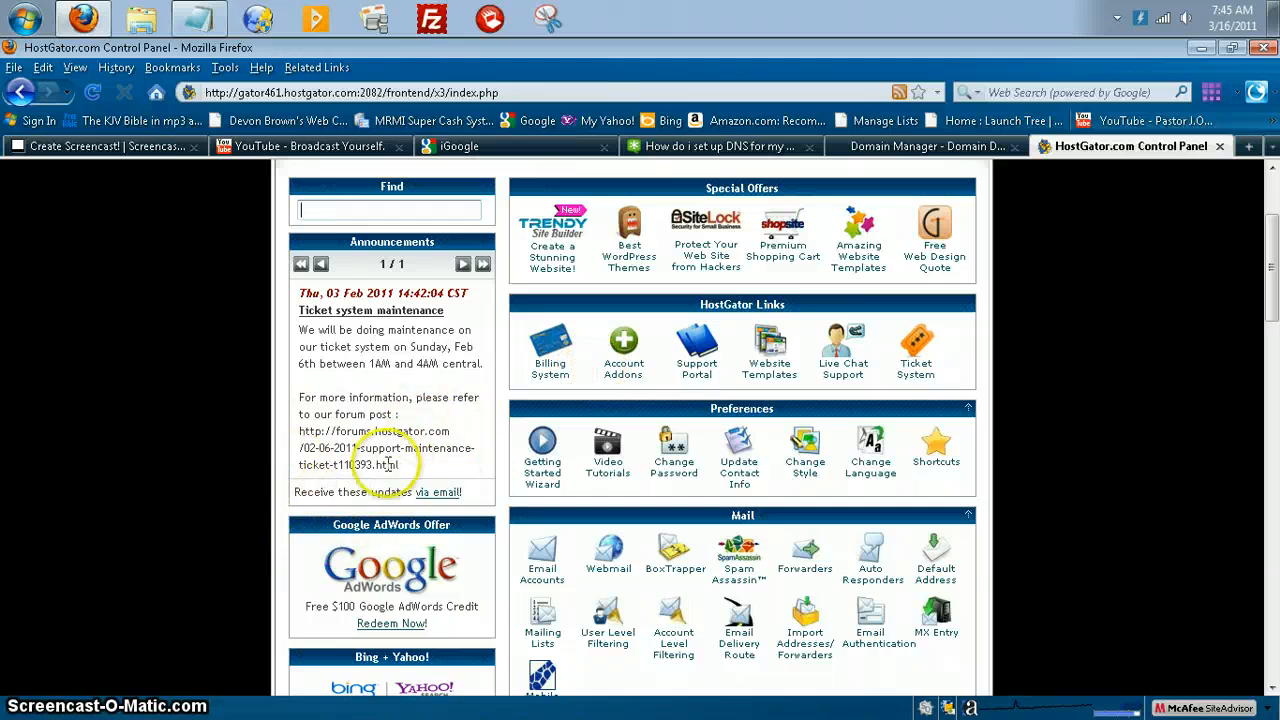
mouse_move(268, 504)
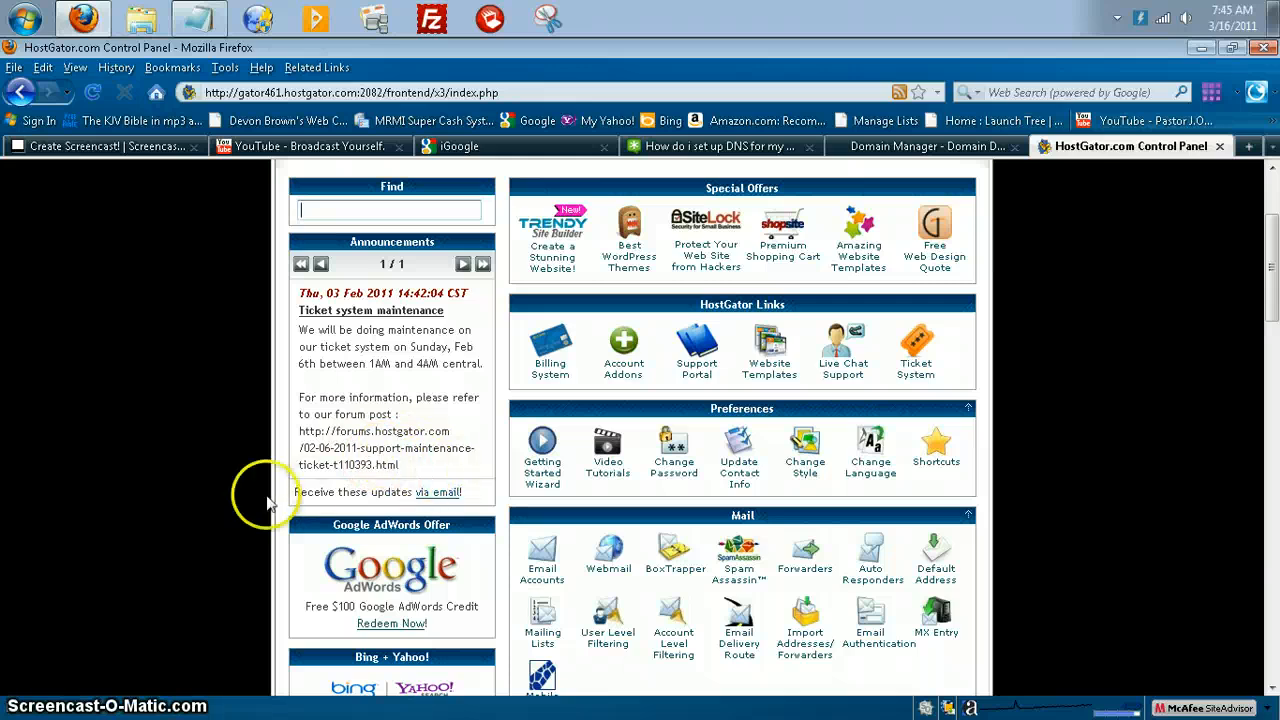
scroll(down, 3)
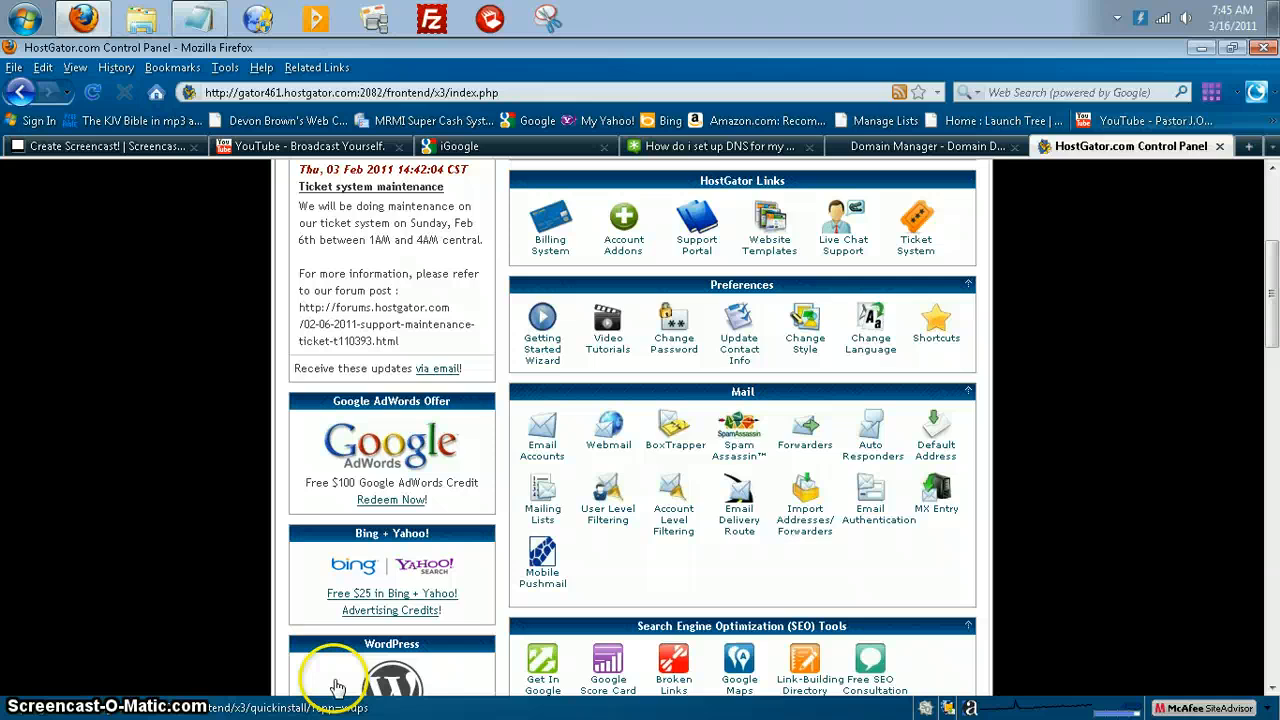
mouse_move(332, 682)
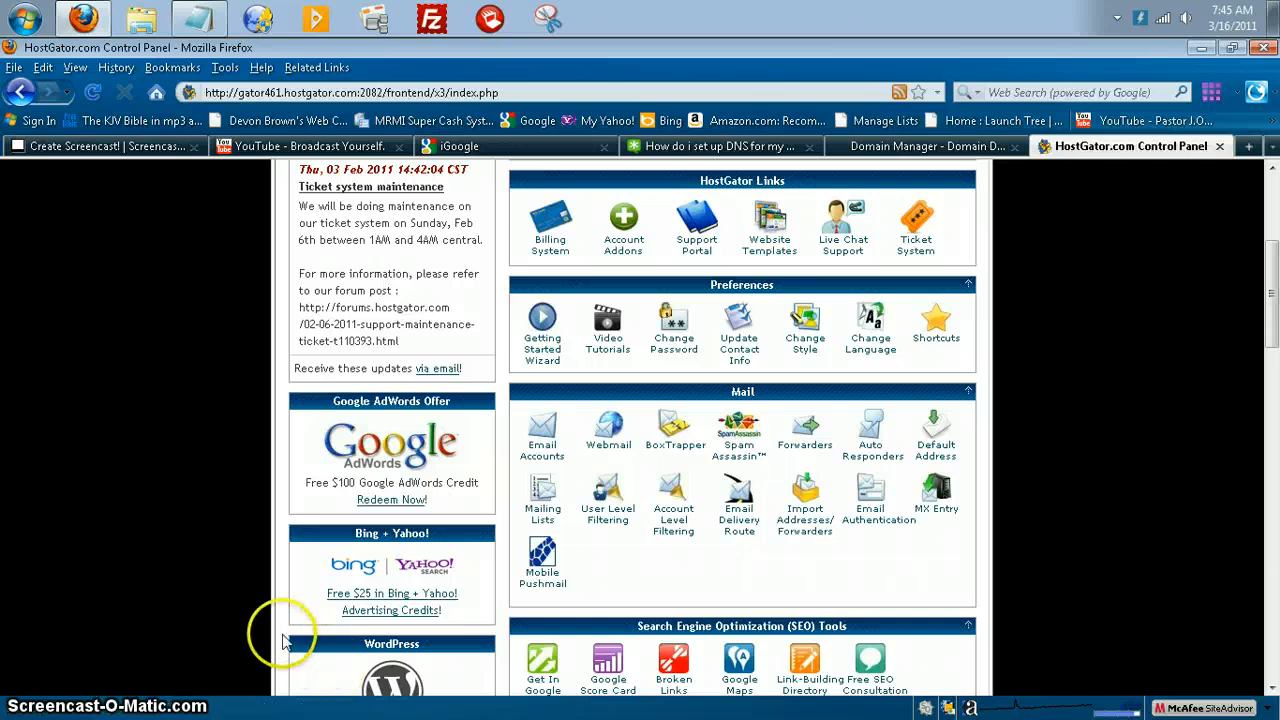
scroll(down, 3)
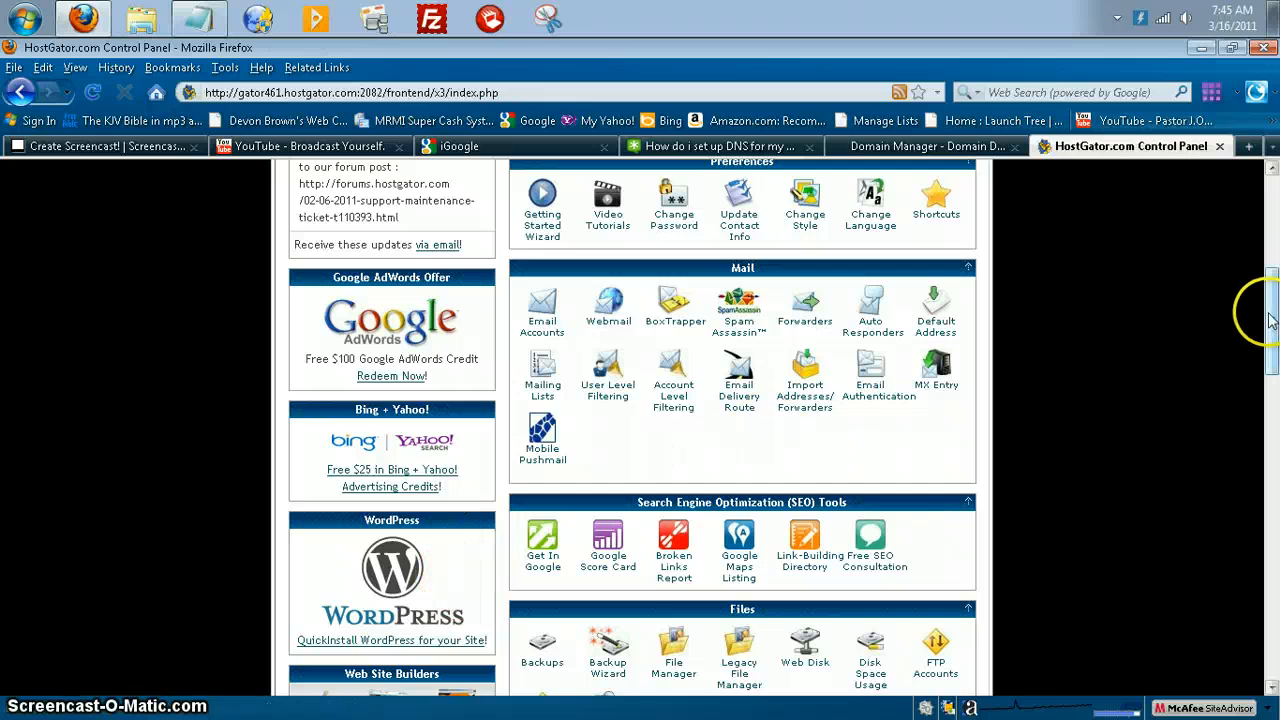
scroll(down, 3)
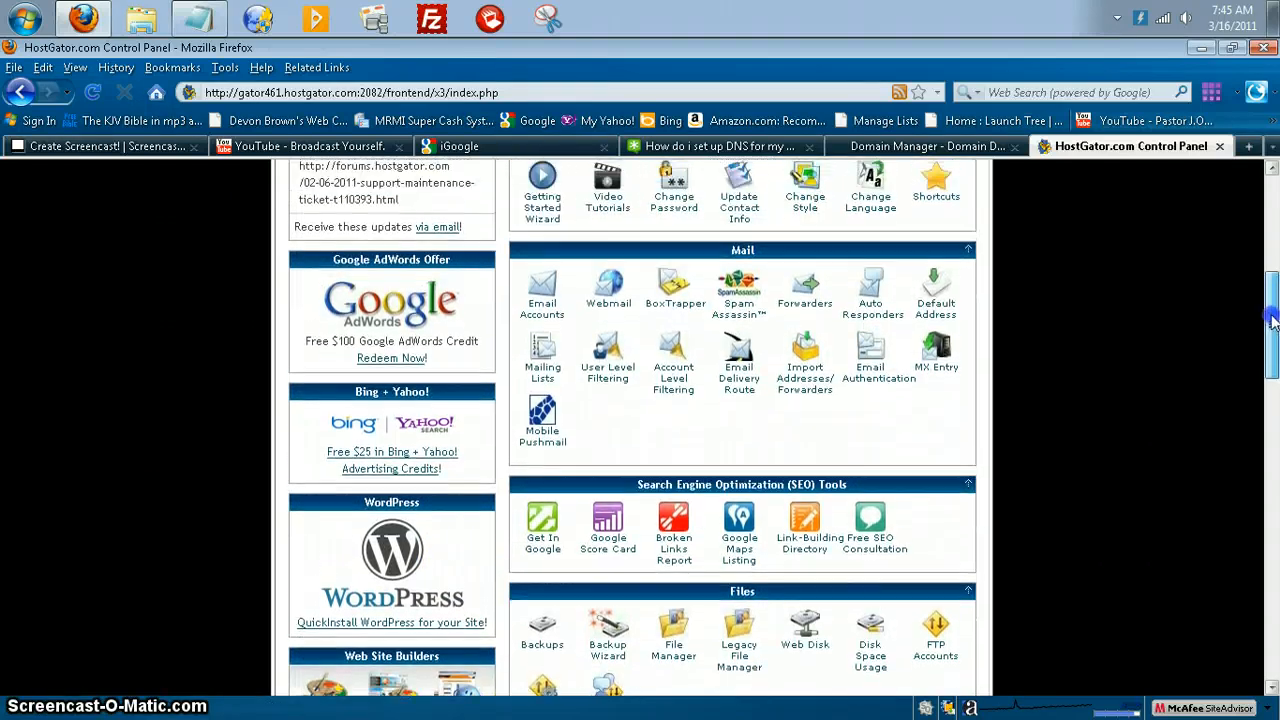
mouse_move(1264, 350)
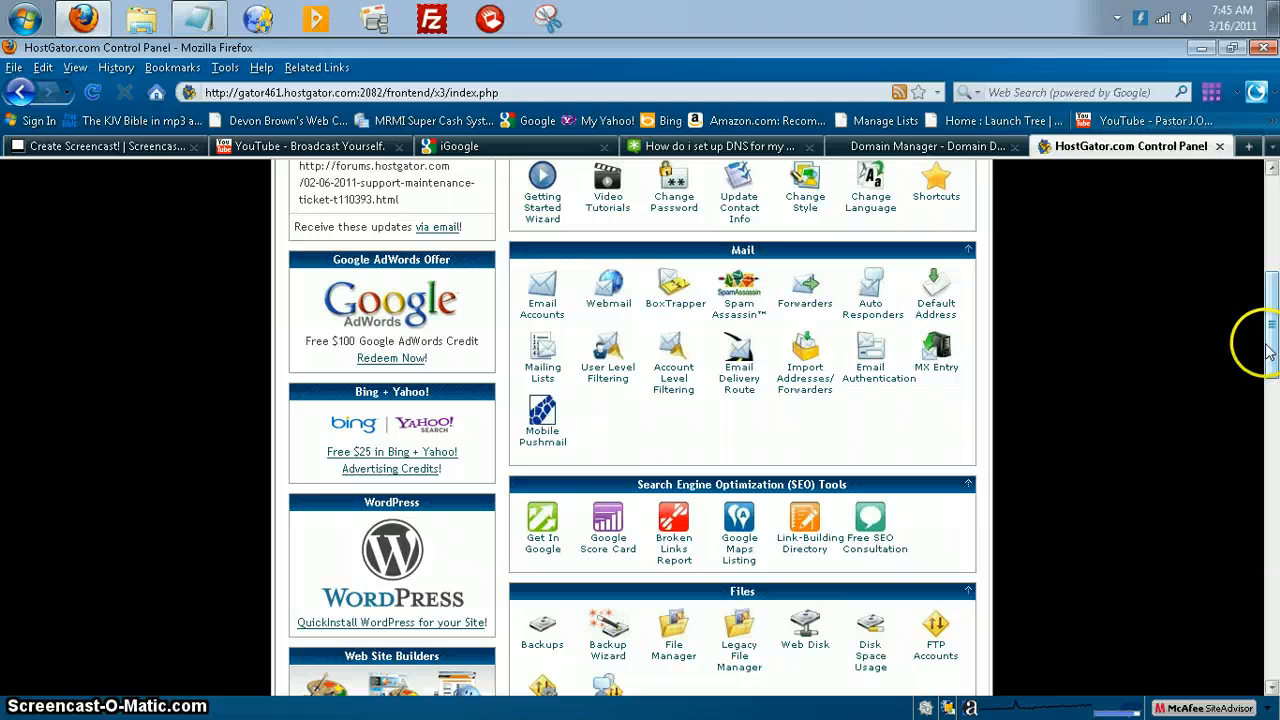
mouse_move(370, 690)
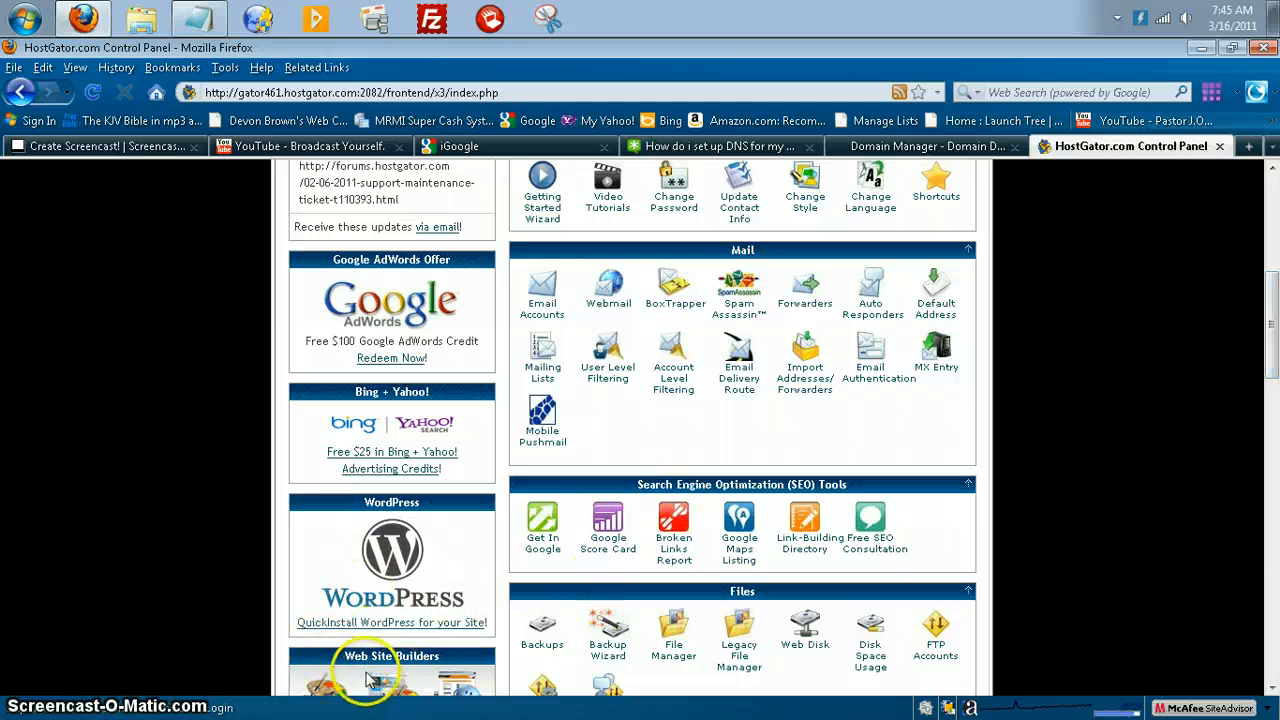
mouse_move(836, 238)
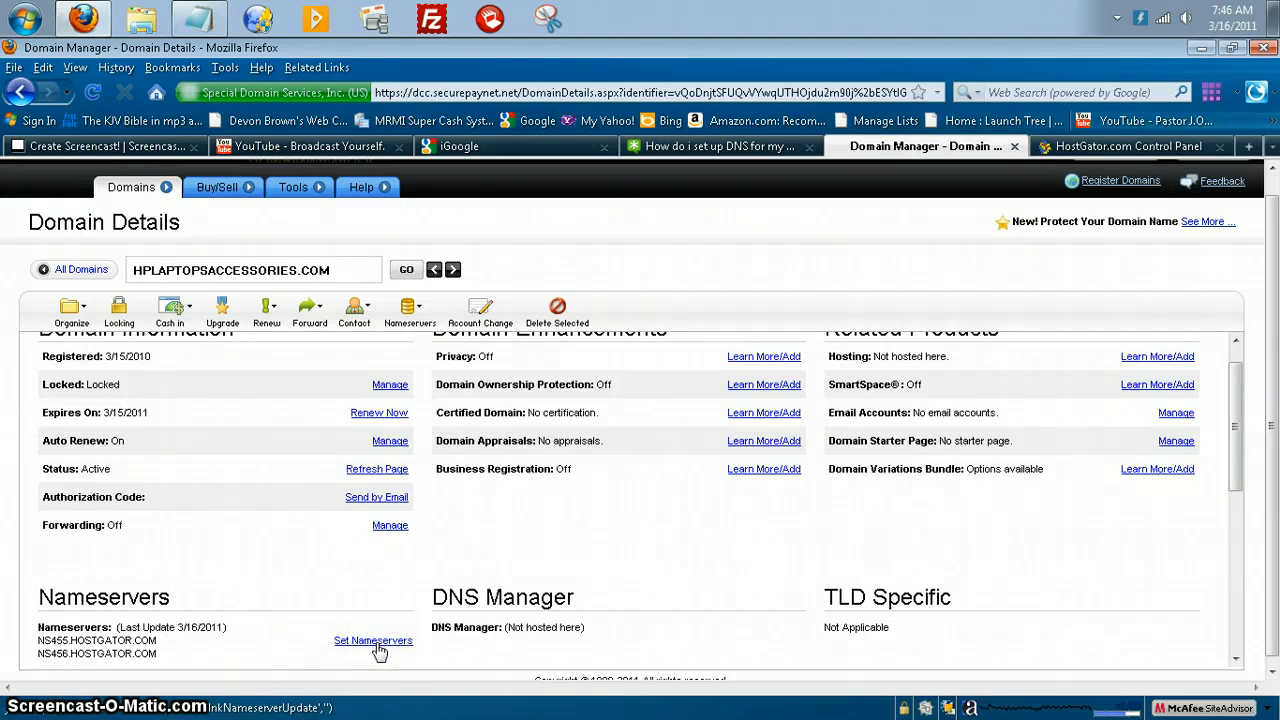
- Bring up the Set Nameservers dialog, then consult HostGator cPanel for the correct nameserver values
click(372, 640)
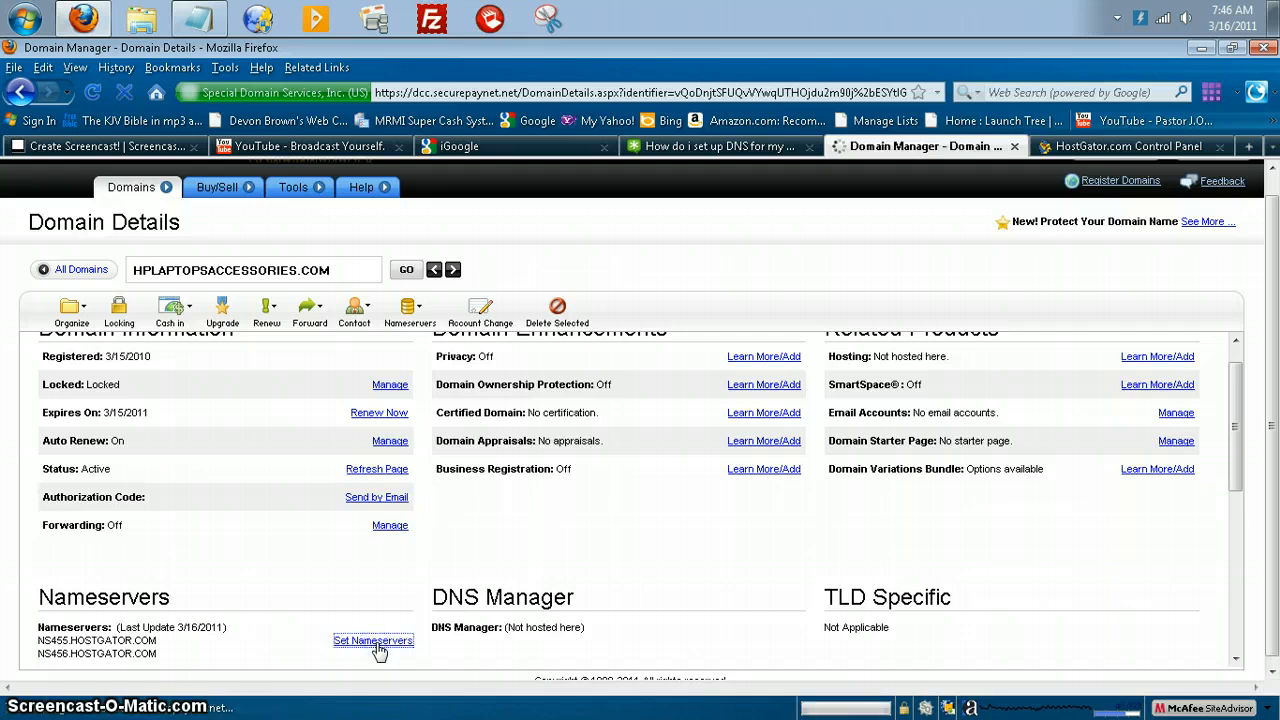
click(372, 640)
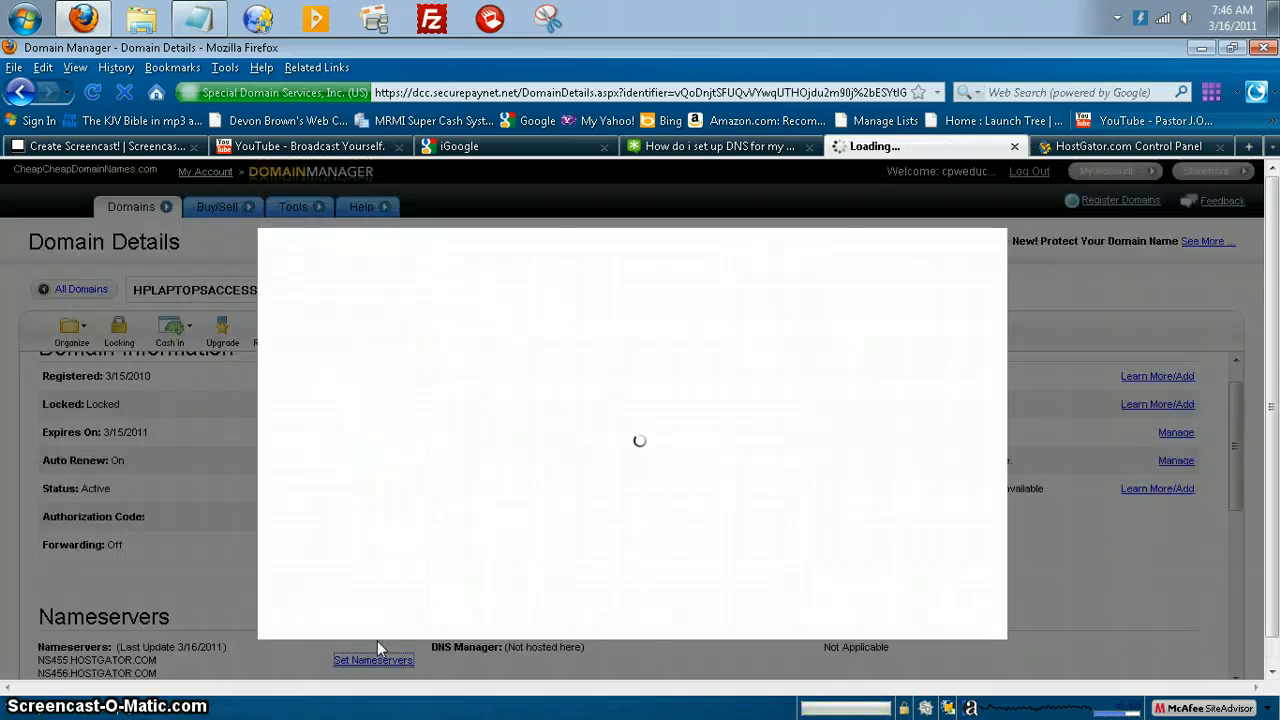
click(372, 660)
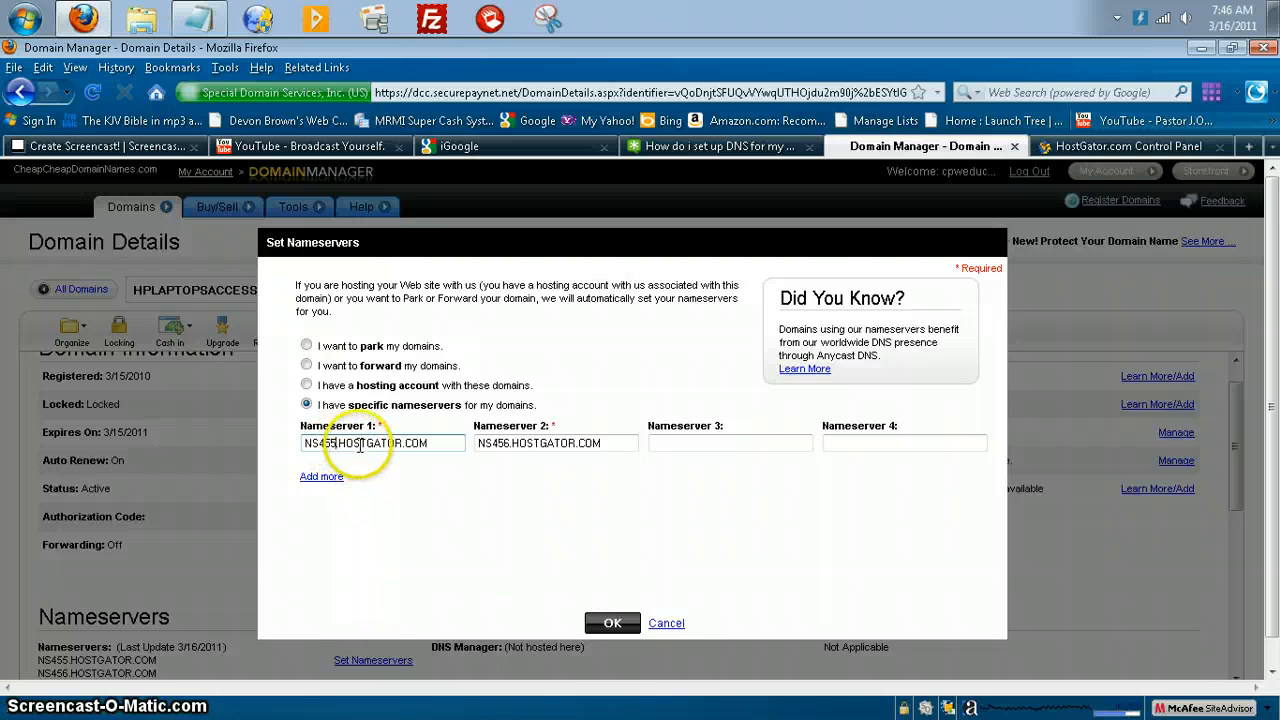
mouse_move(400, 460)
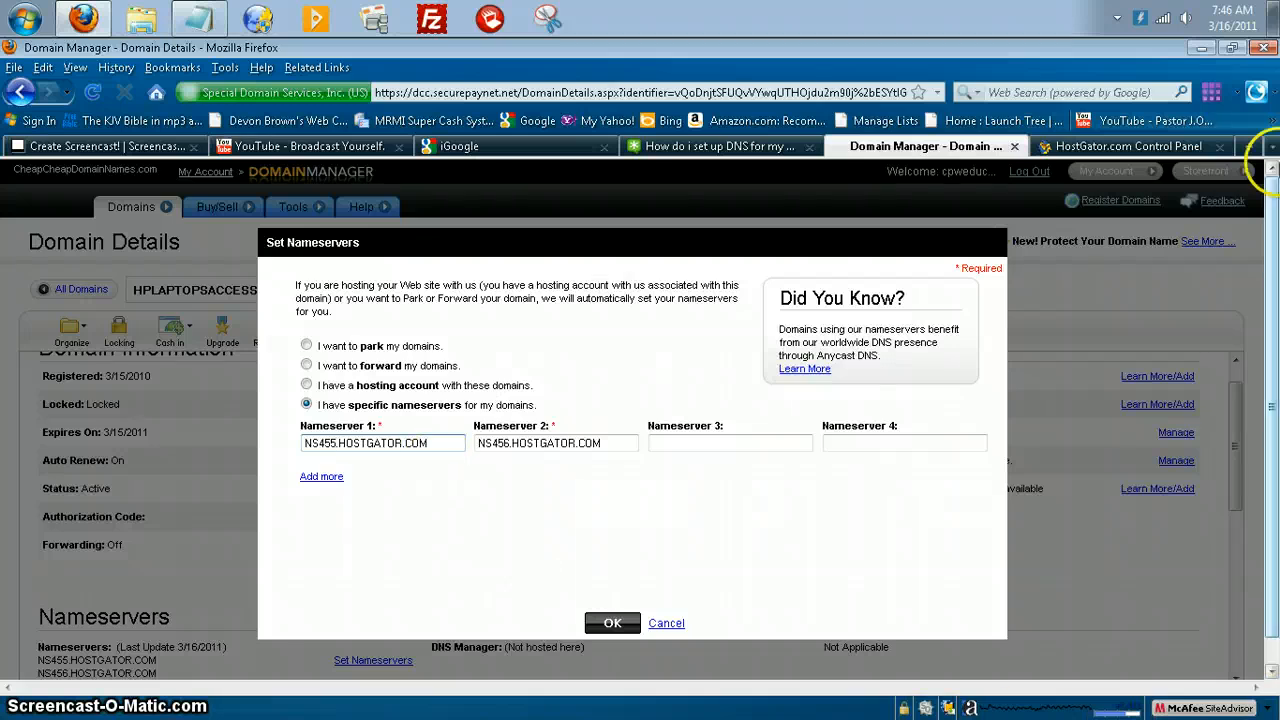
click(1126, 146)
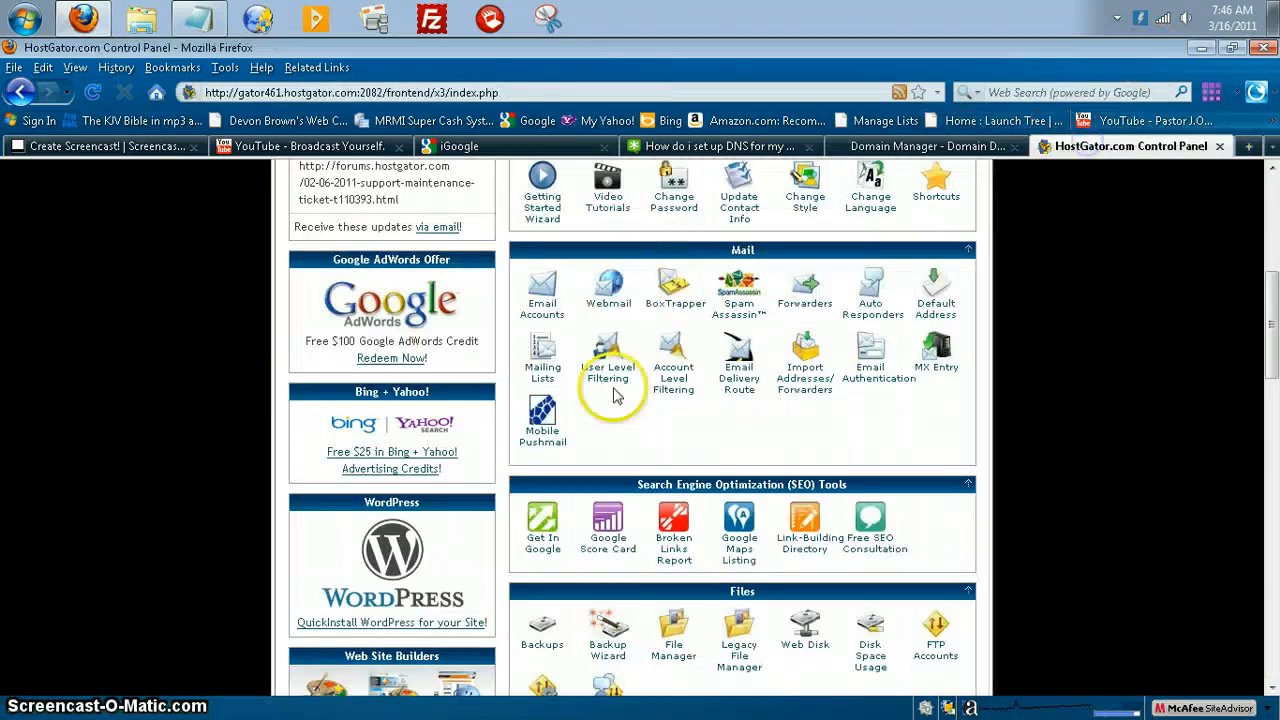
mouse_move(428, 582)
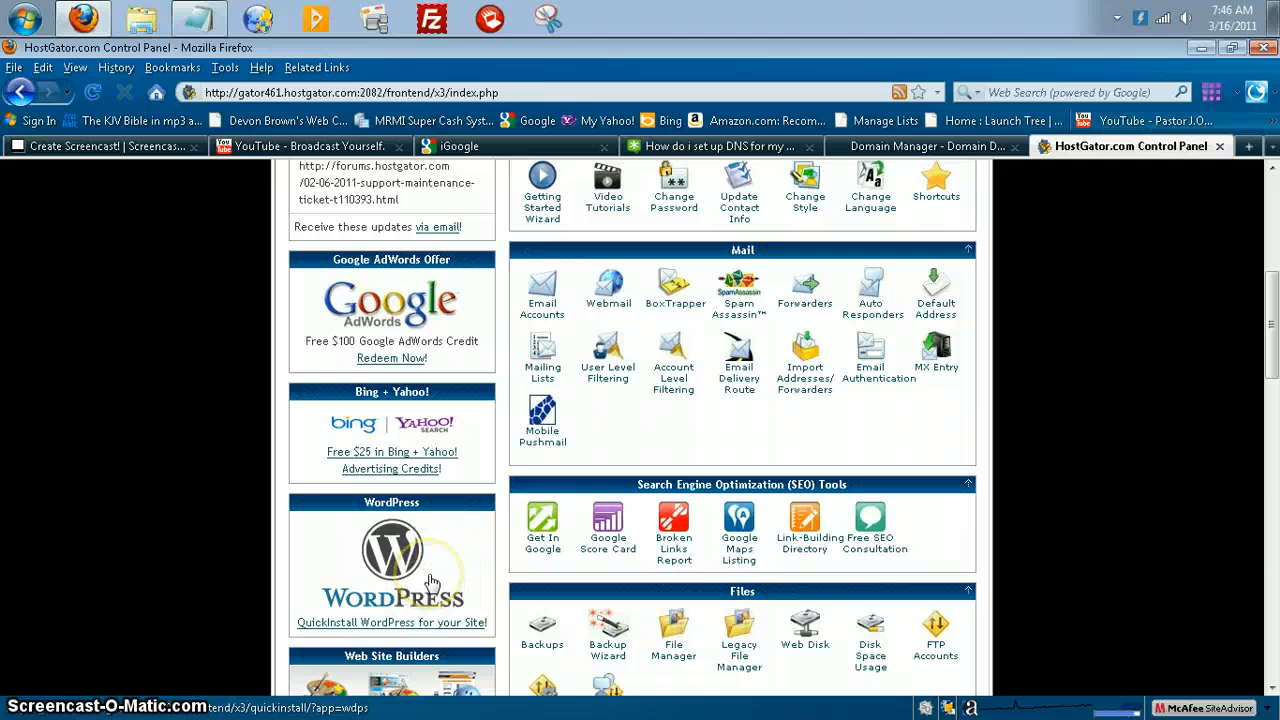
mouse_move(436, 604)
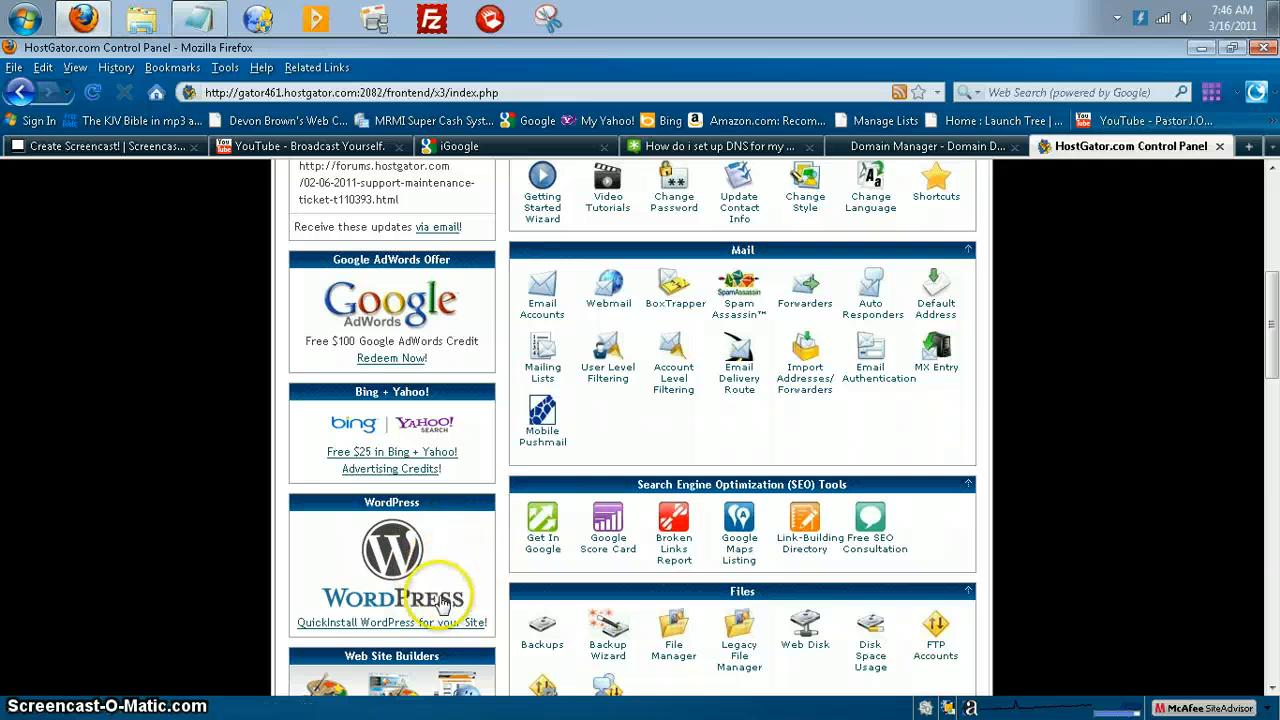
mouse_move(392, 710)
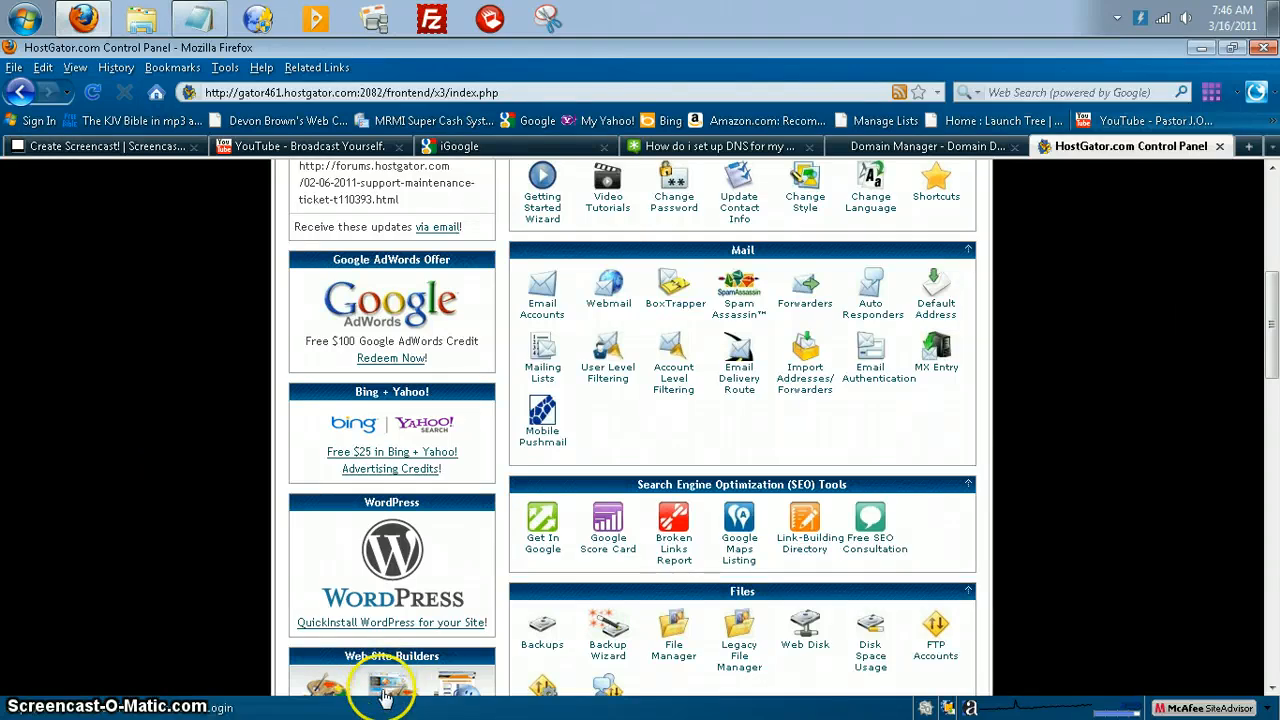
mouse_move(924, 172)
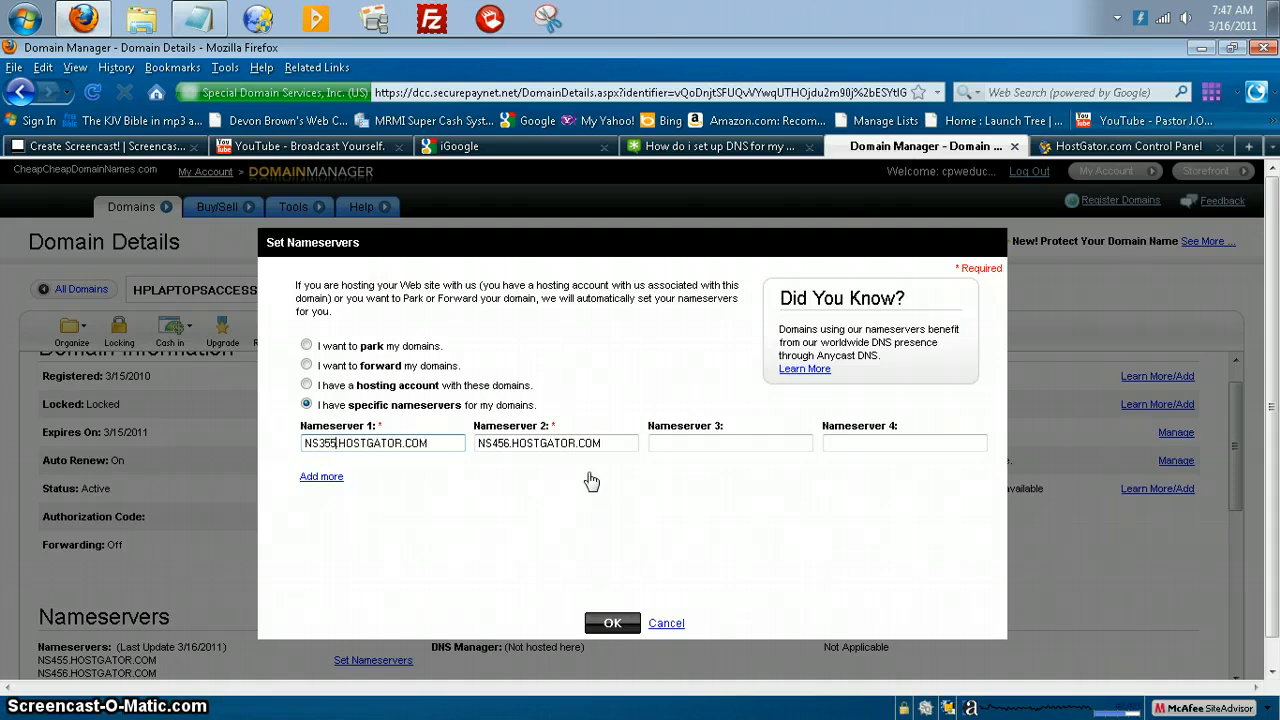
- Correct the Nameserver 2 entry to the HostGator address and submit the nameserver changes
click(508, 444)
text(3)
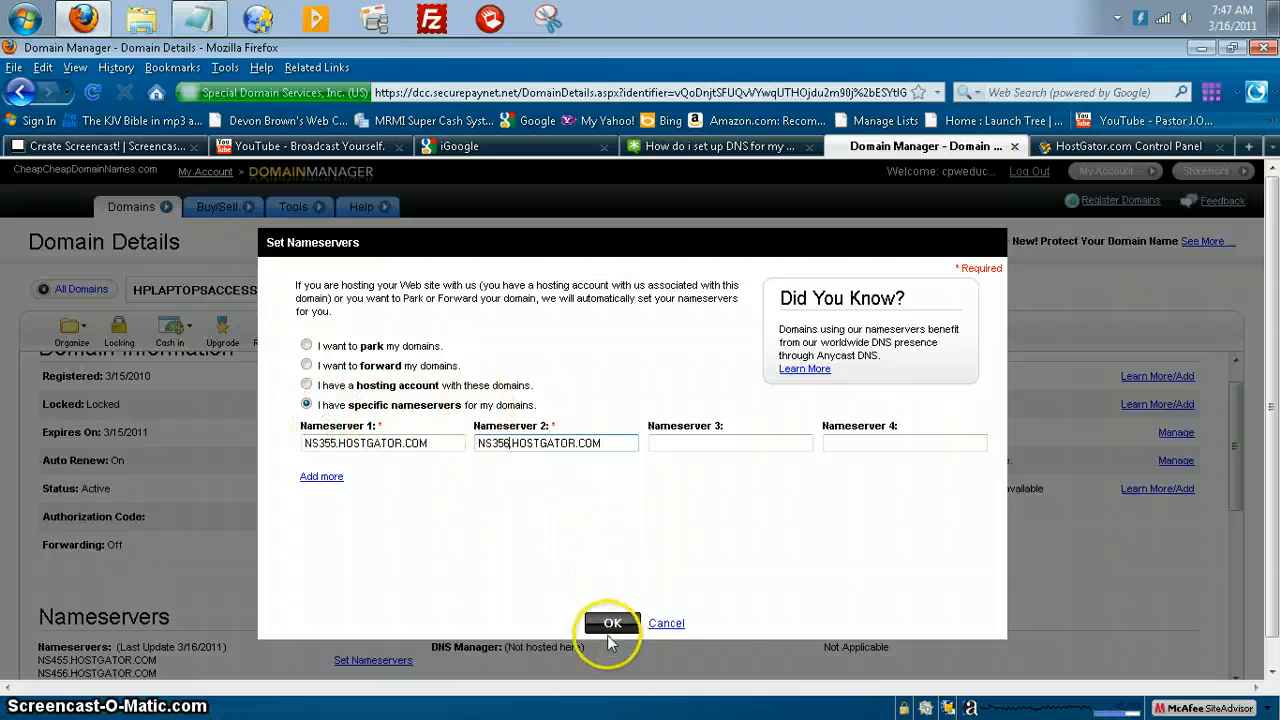
click(614, 624)
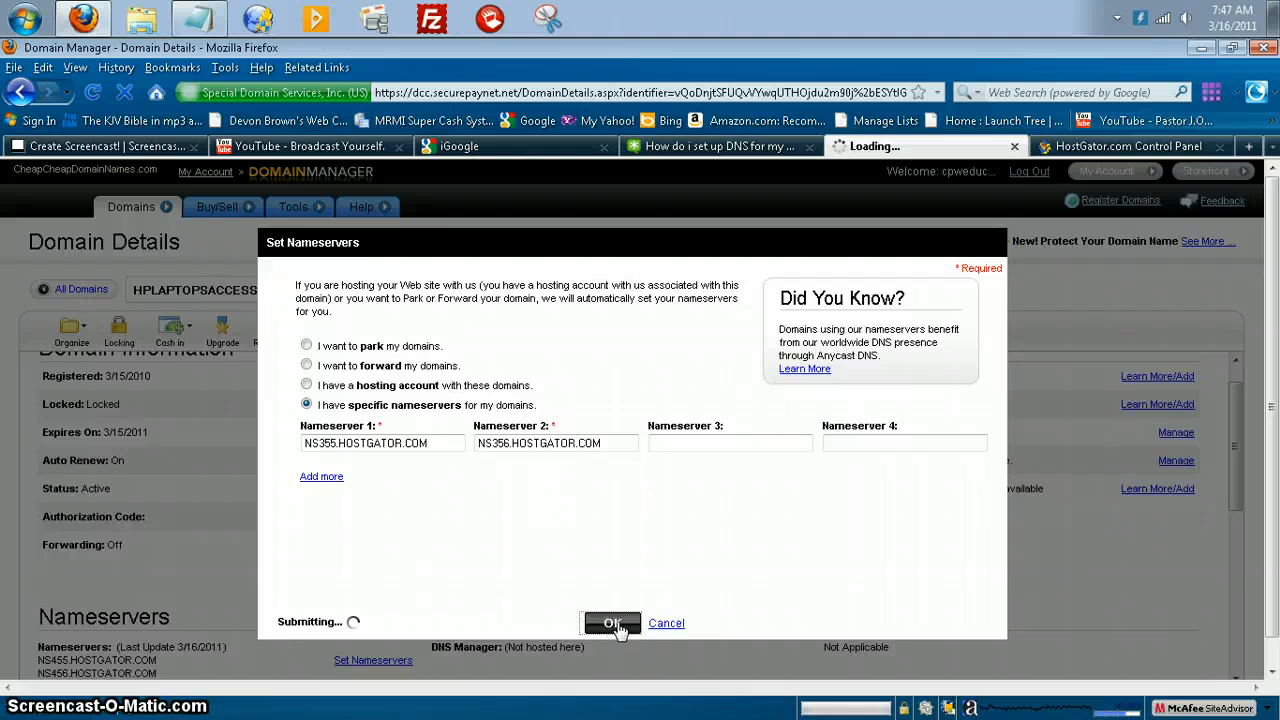
click(612, 624)
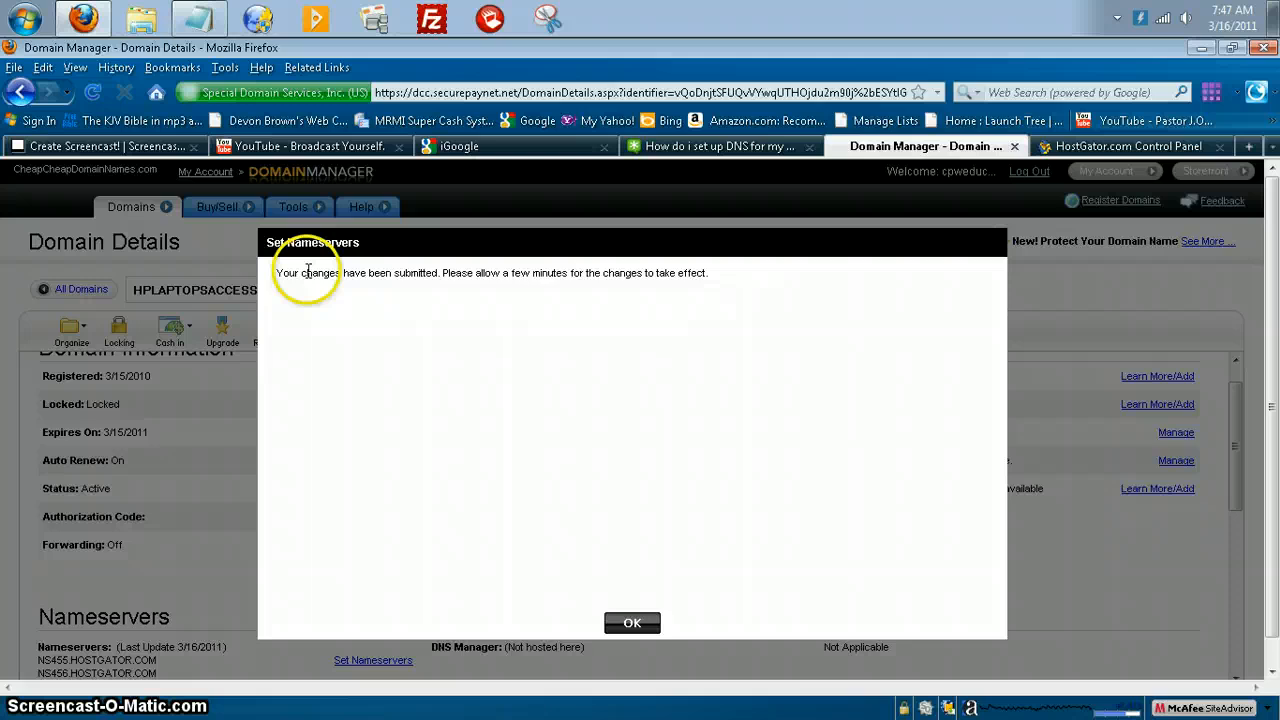
mouse_move(720, 280)
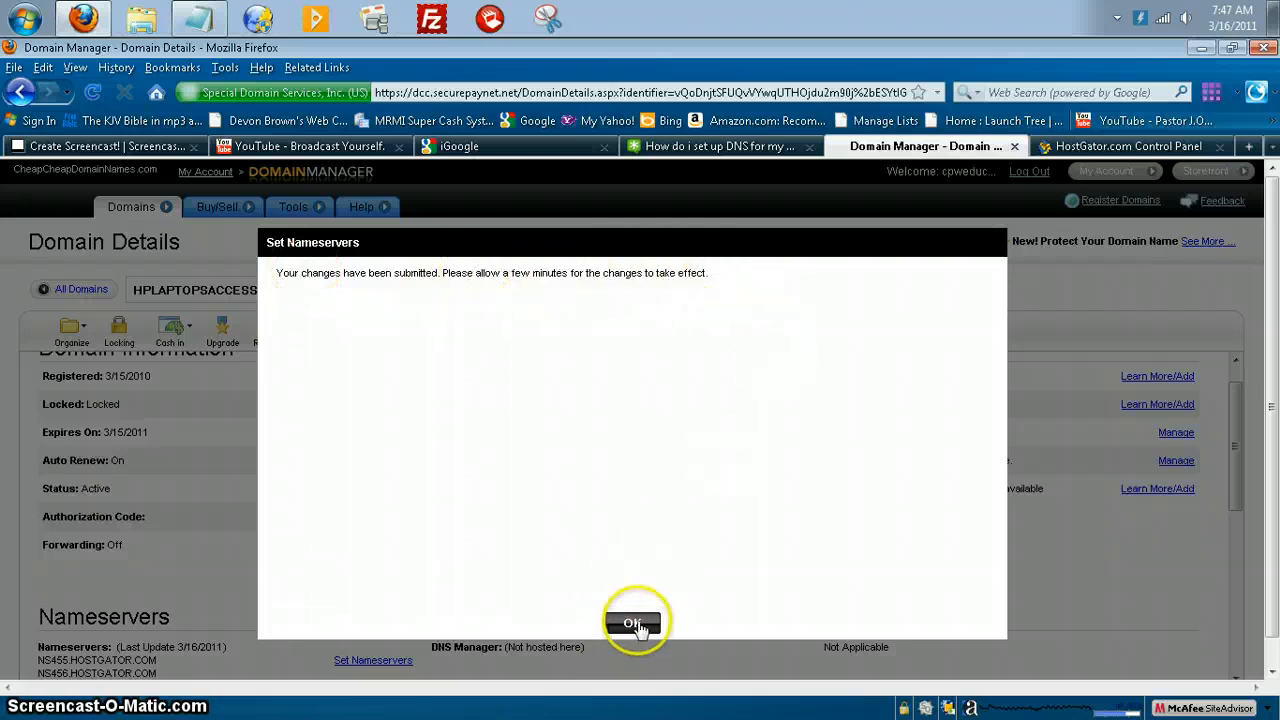
- Dismiss the changes-submitted confirmation and review the updated nameservers, then show HostGator cPanel
click(638, 620)
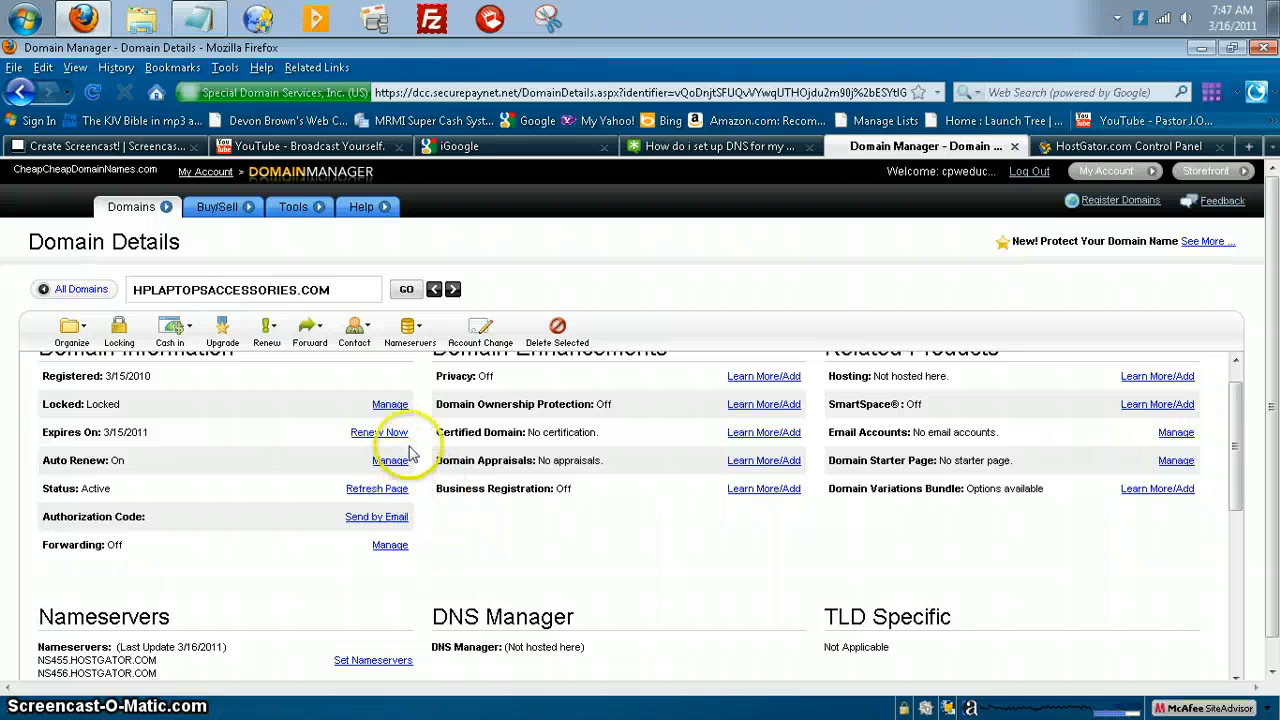
mouse_move(472, 316)
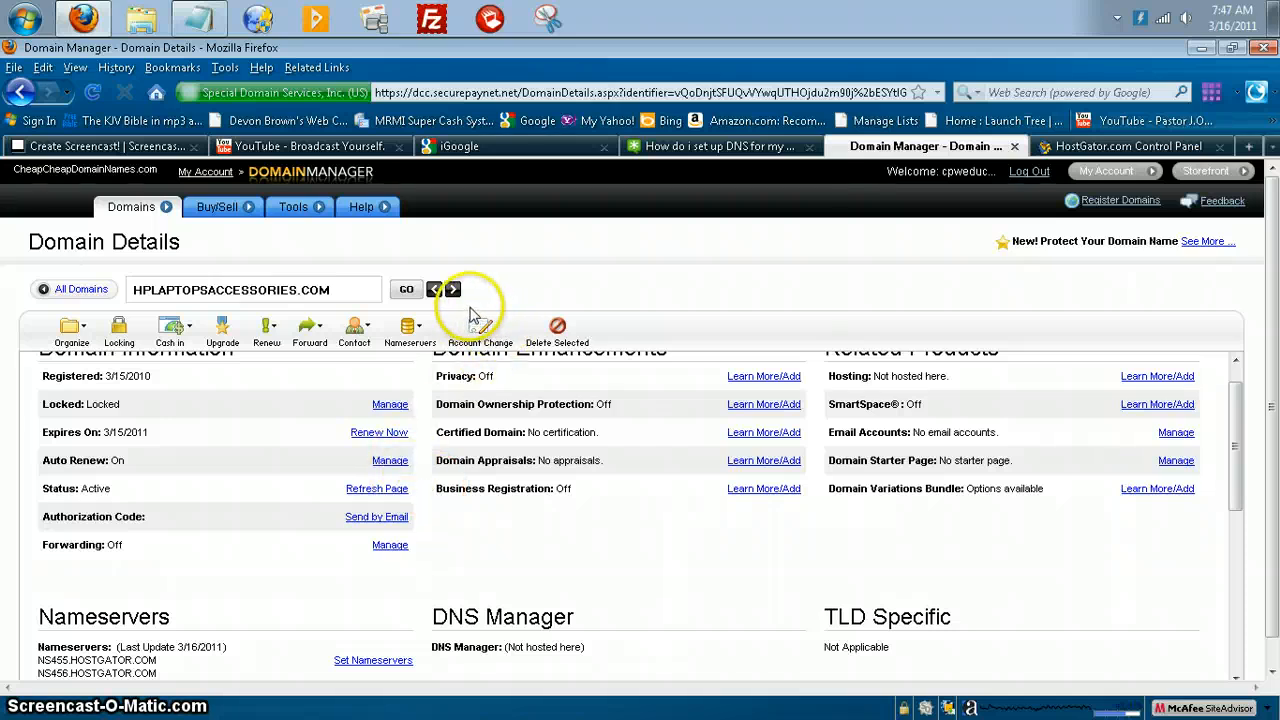
mouse_move(504, 248)
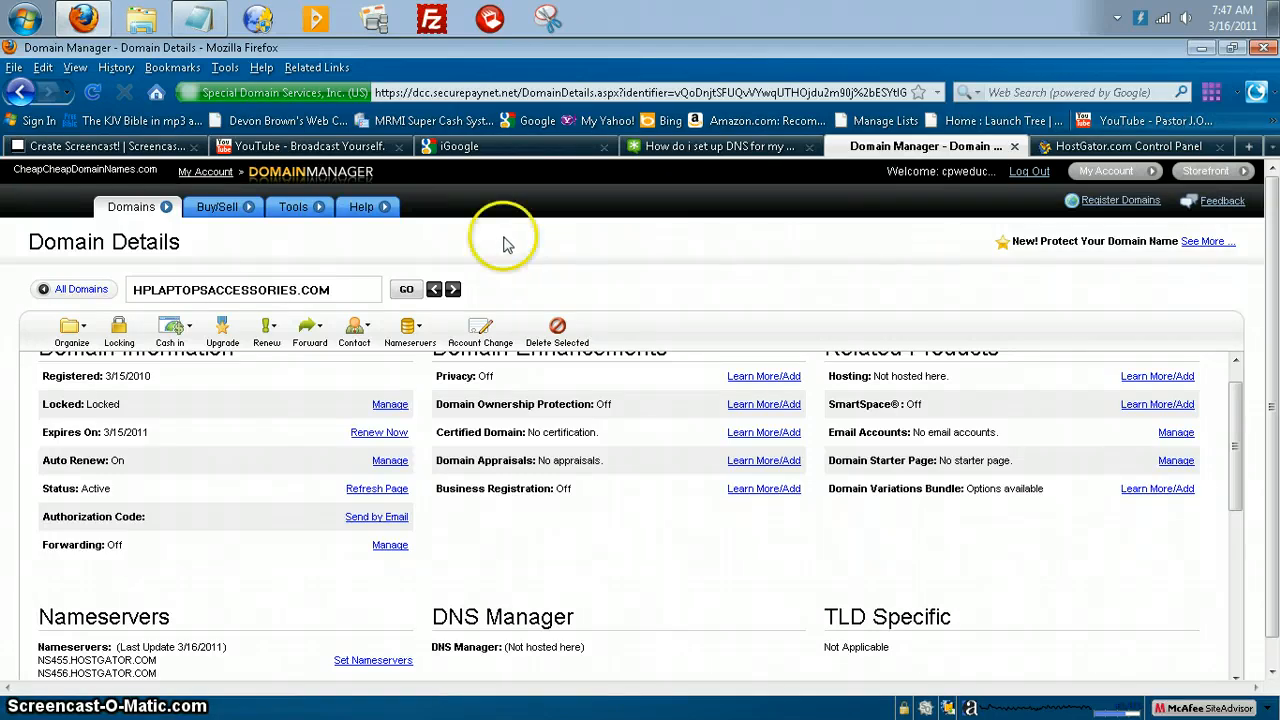
mouse_move(490, 224)
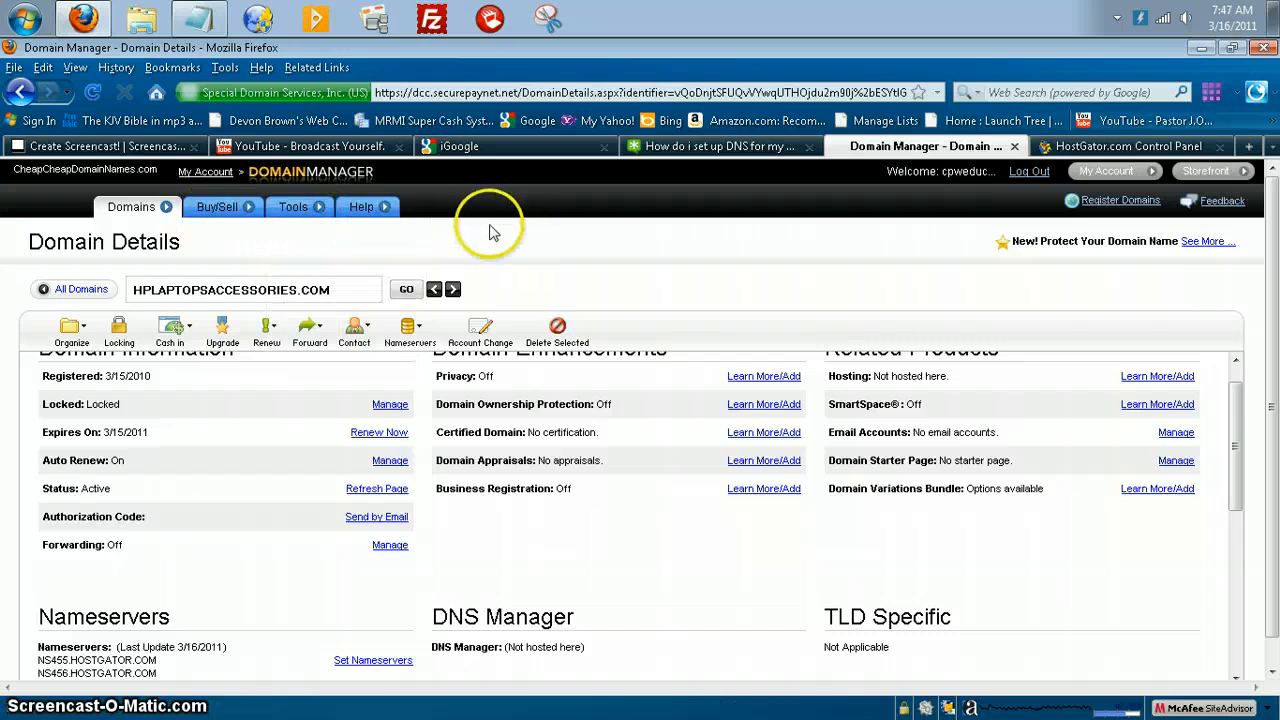
mouse_move(328, 656)
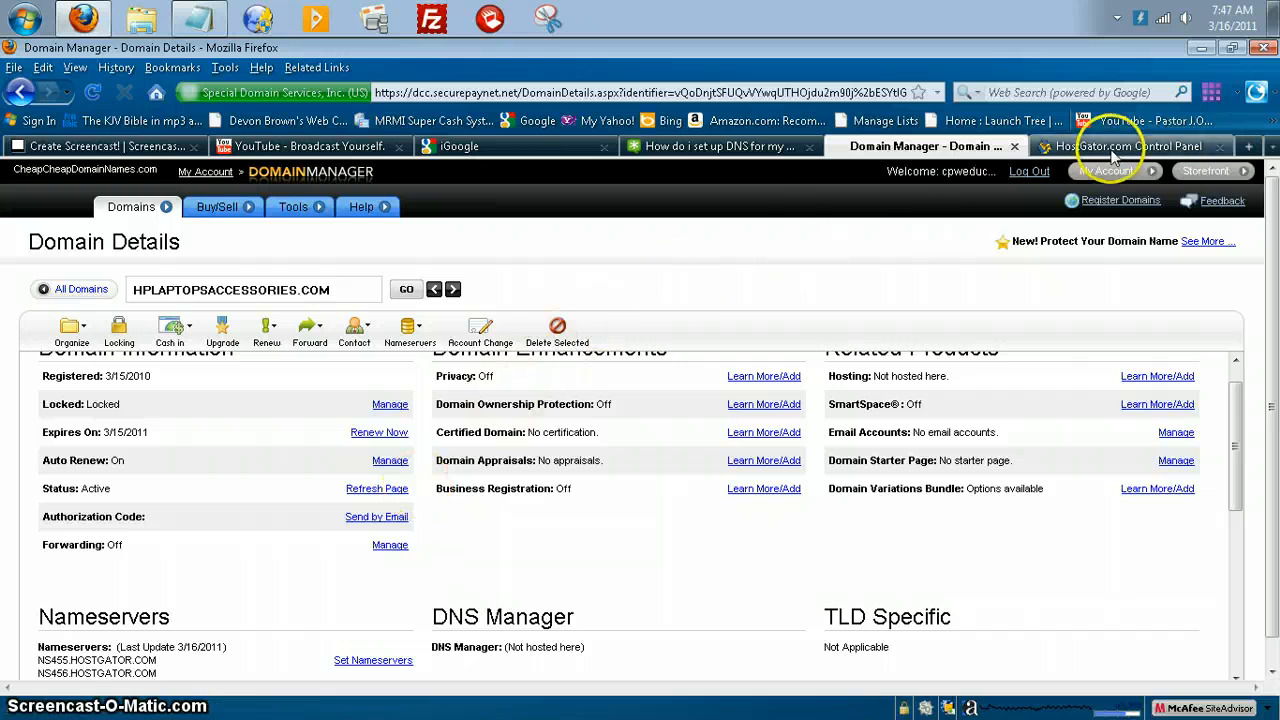
click(1120, 146)
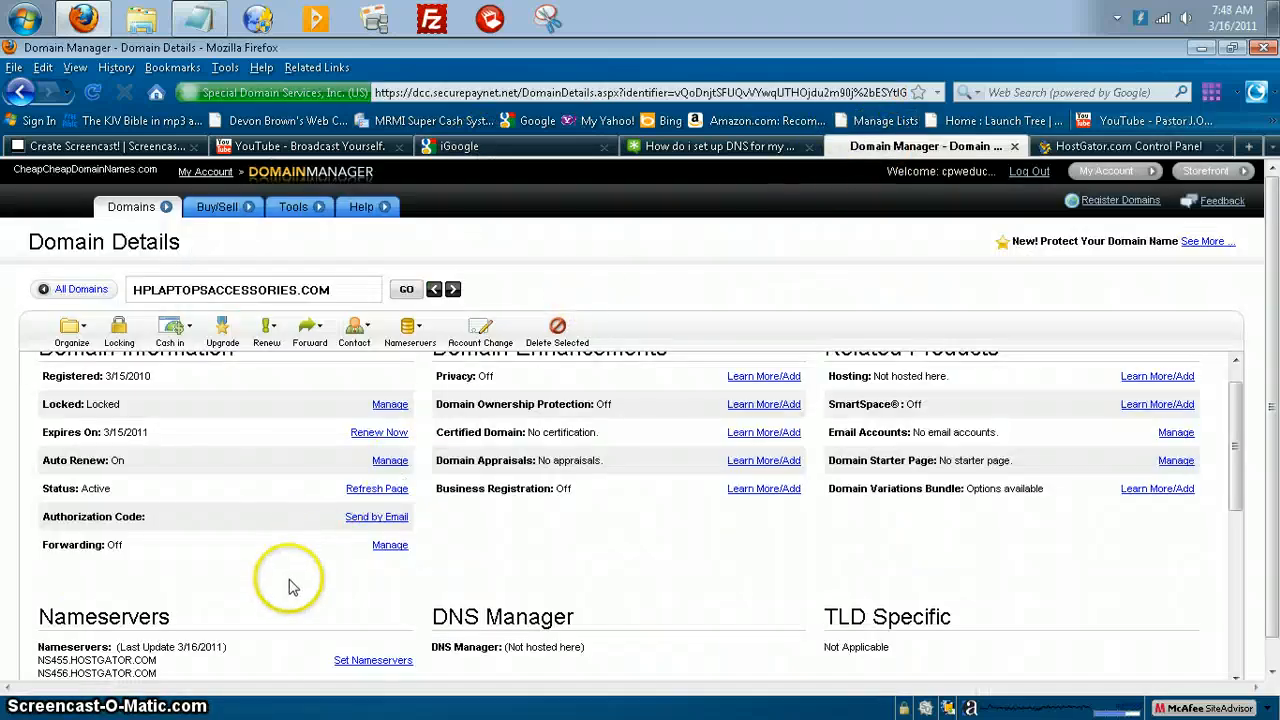
mouse_move(284, 584)
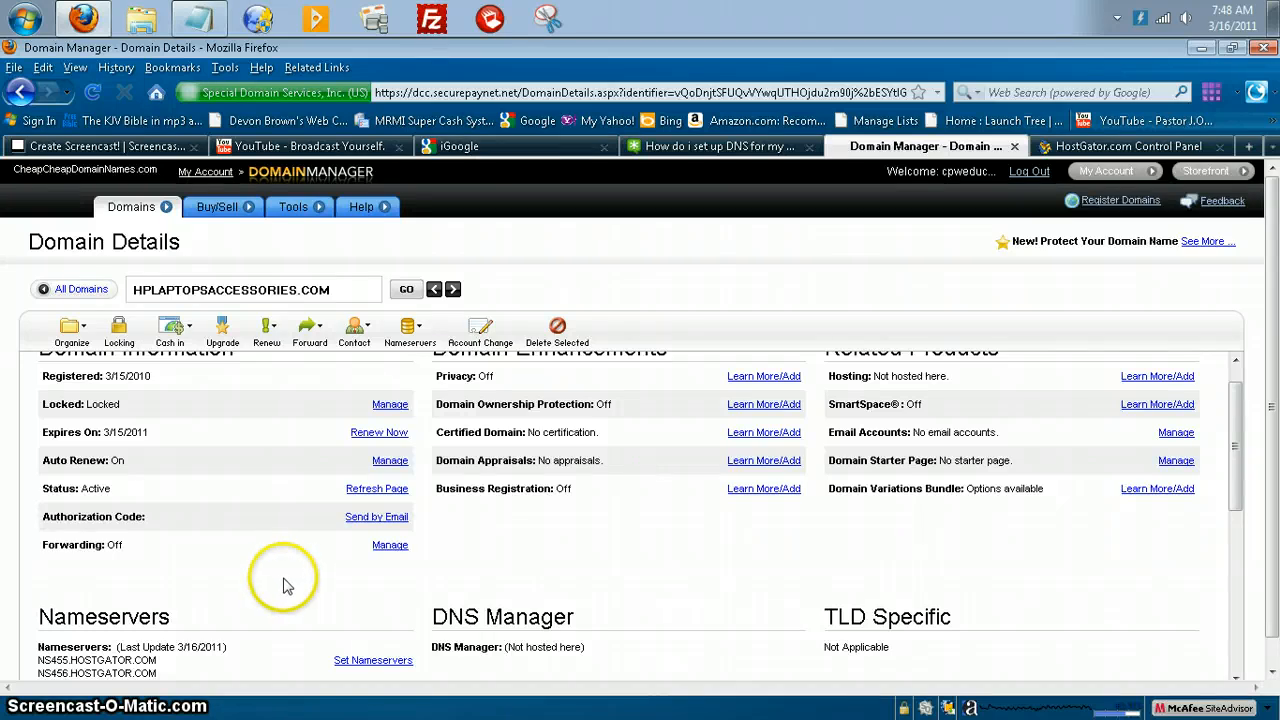
mouse_move(256, 544)
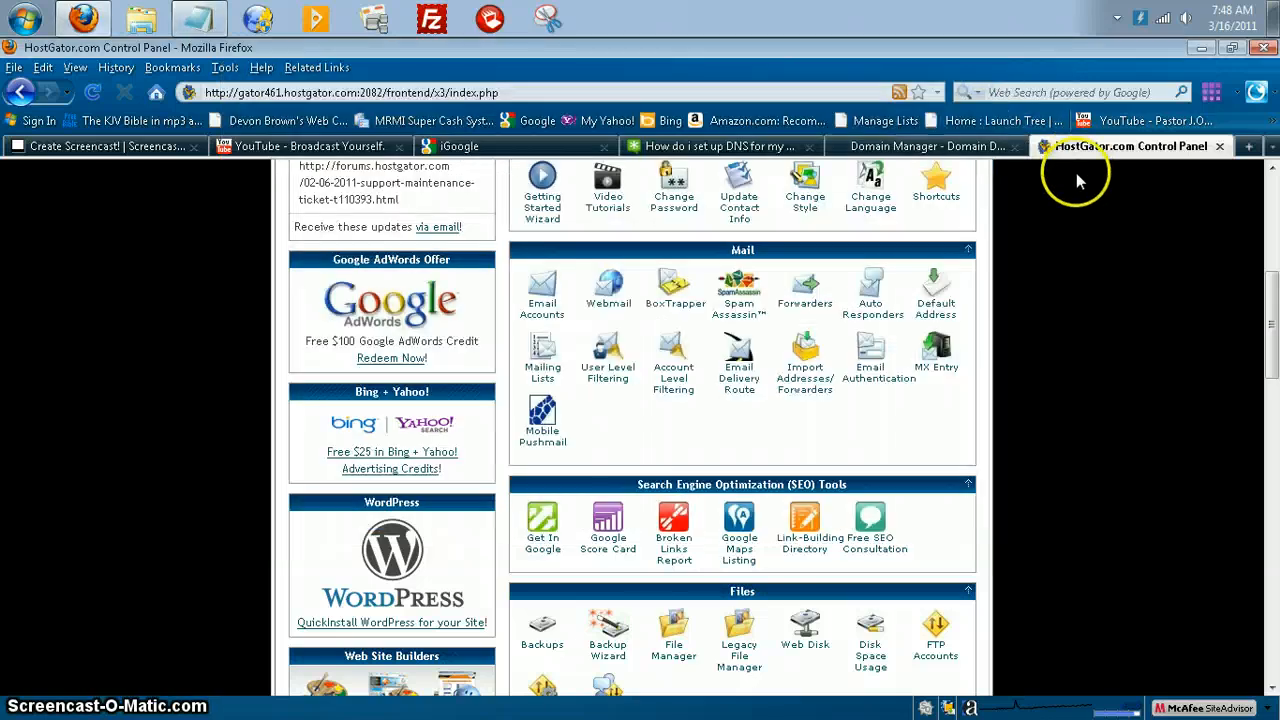
mouse_move(1048, 156)
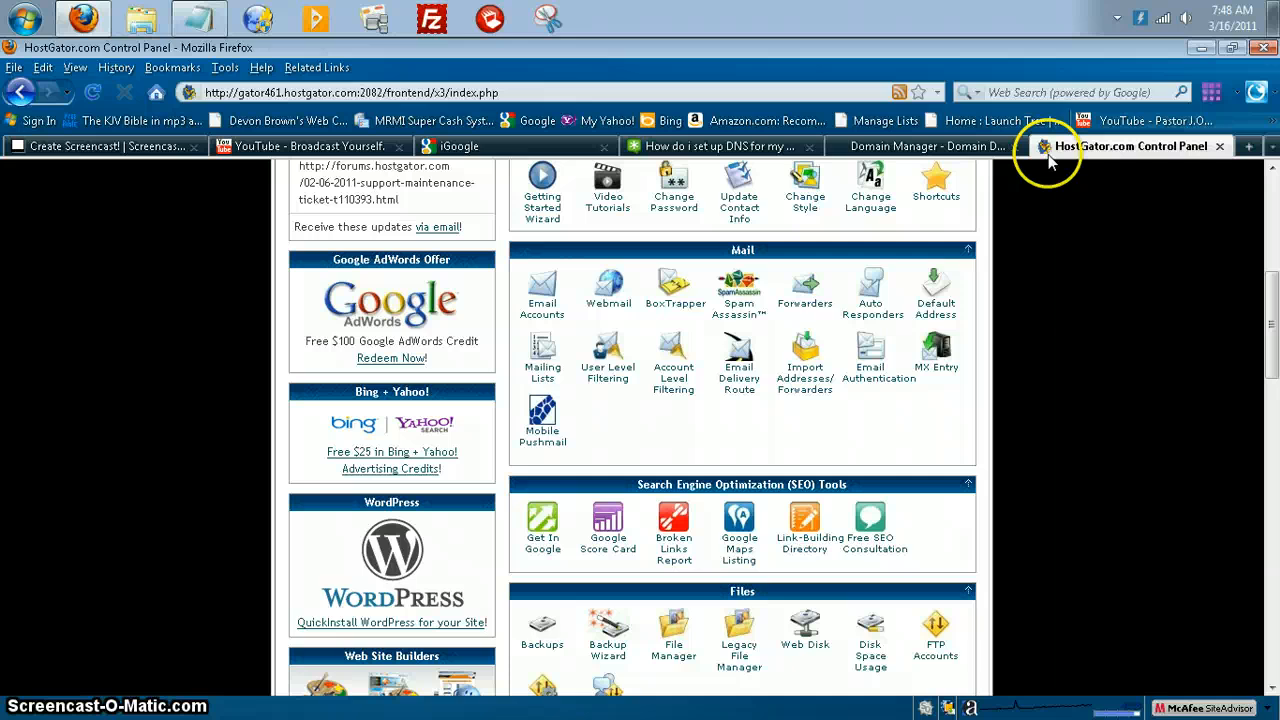
mouse_move(436, 548)
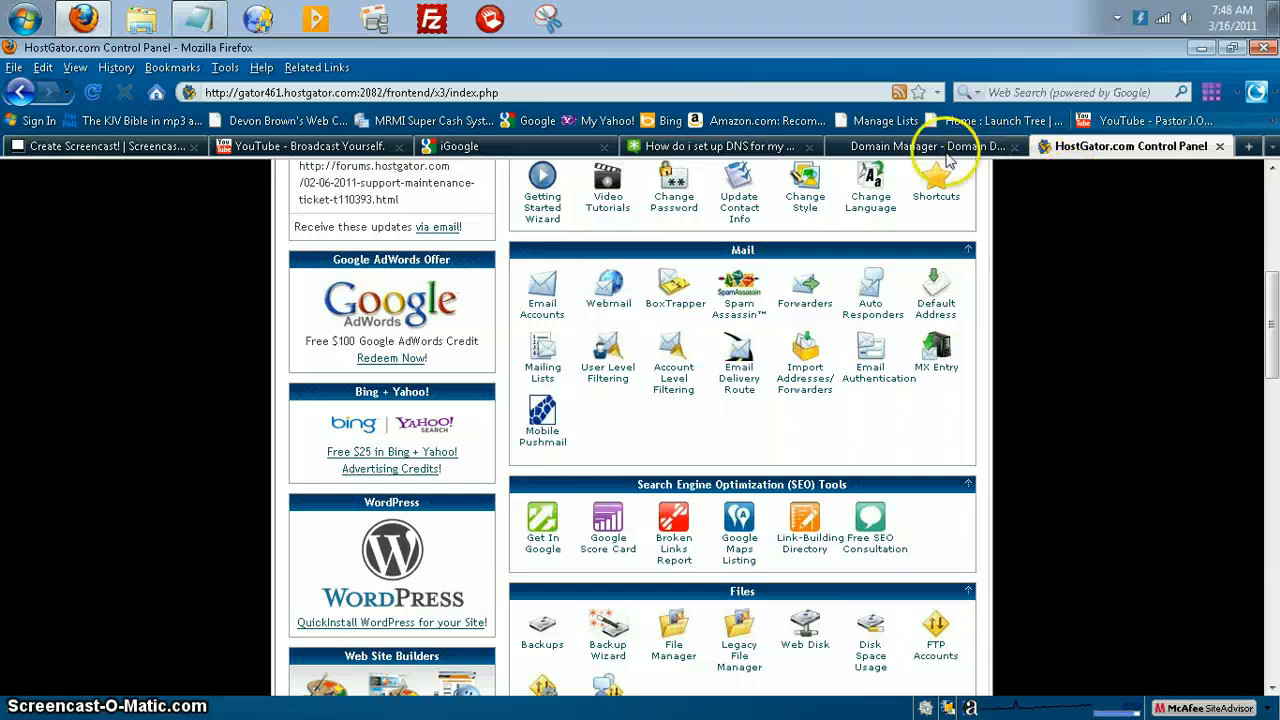
- Return to the Domain Details page to recheck the listed HostGator nameservers
click(916, 146)
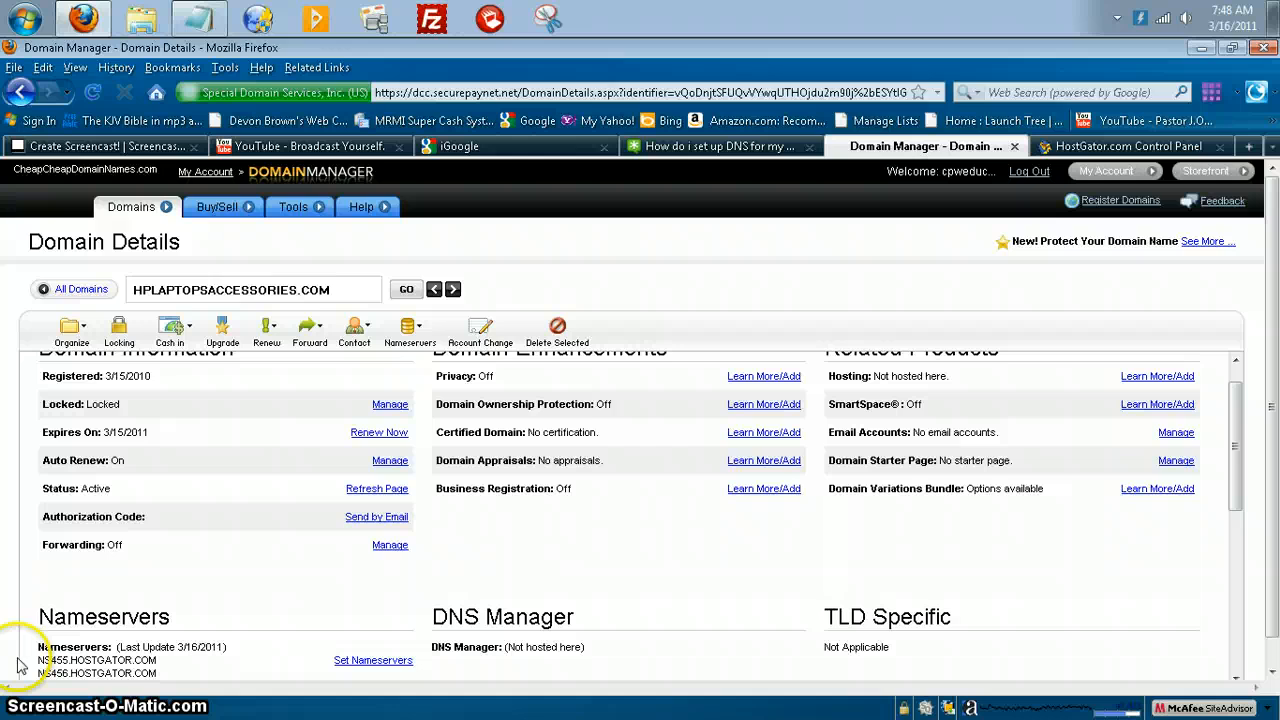
mouse_move(252, 648)
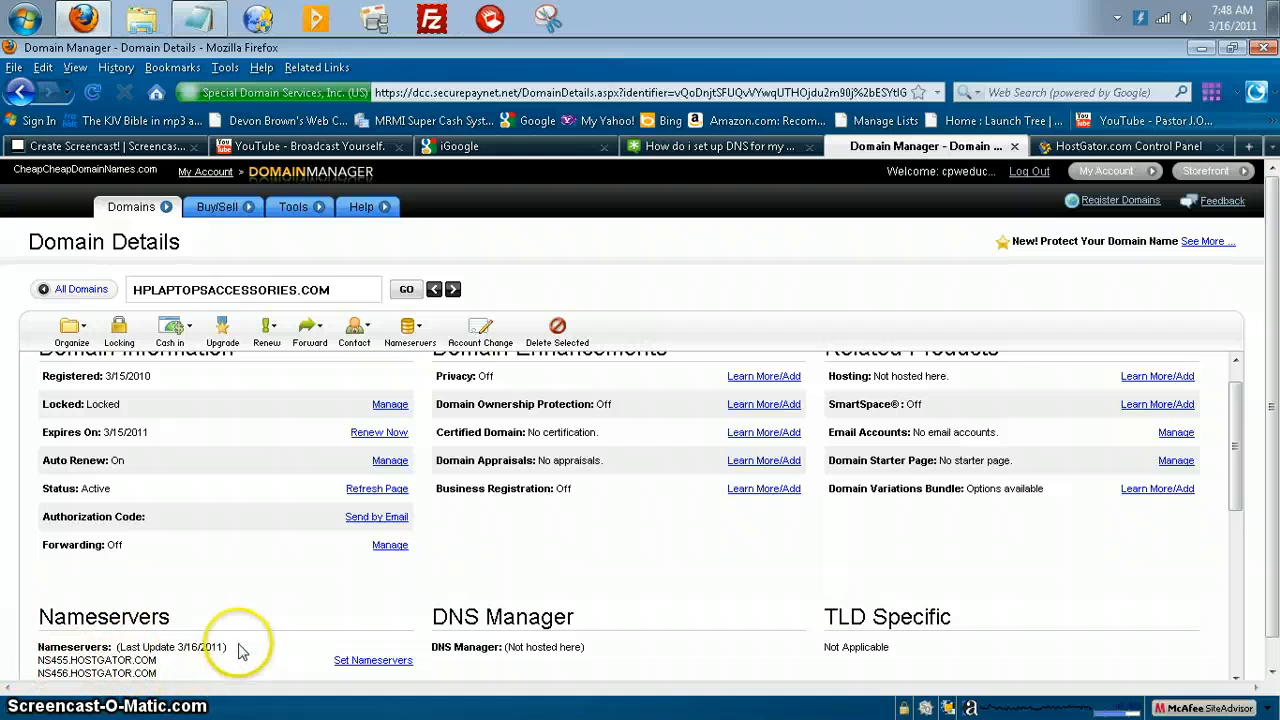
mouse_move(372, 660)
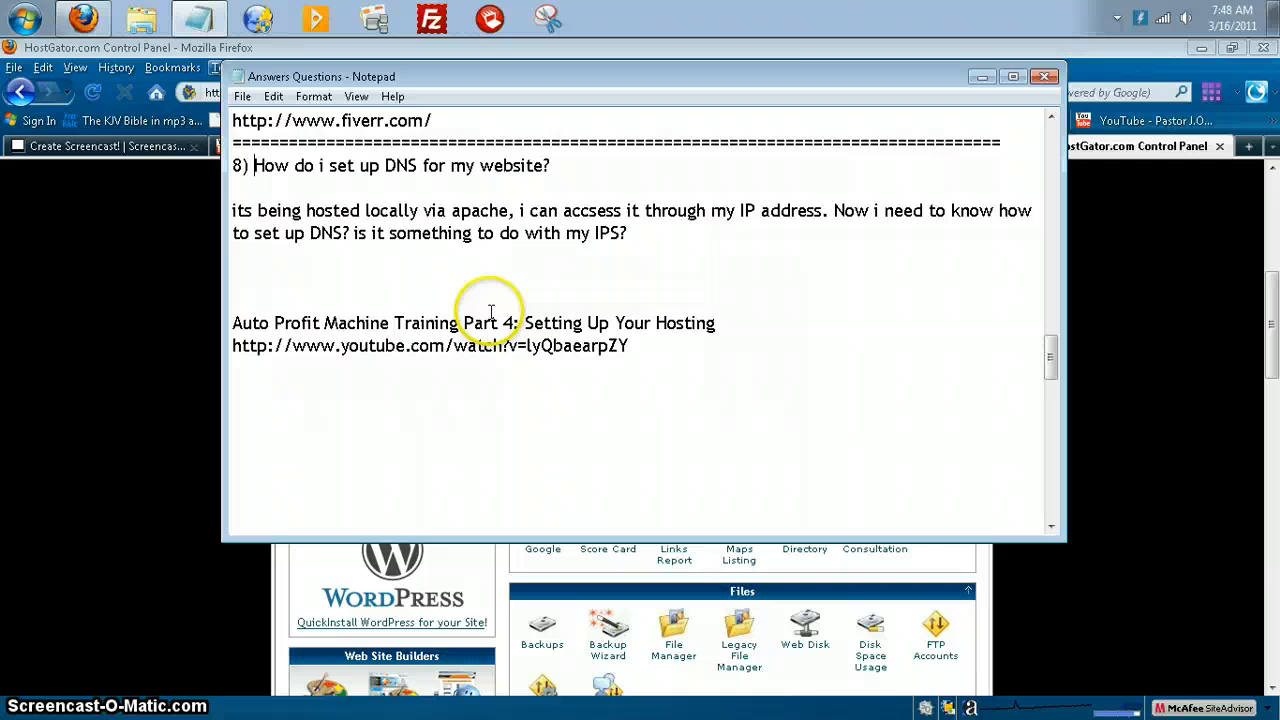
mouse_move(384, 332)
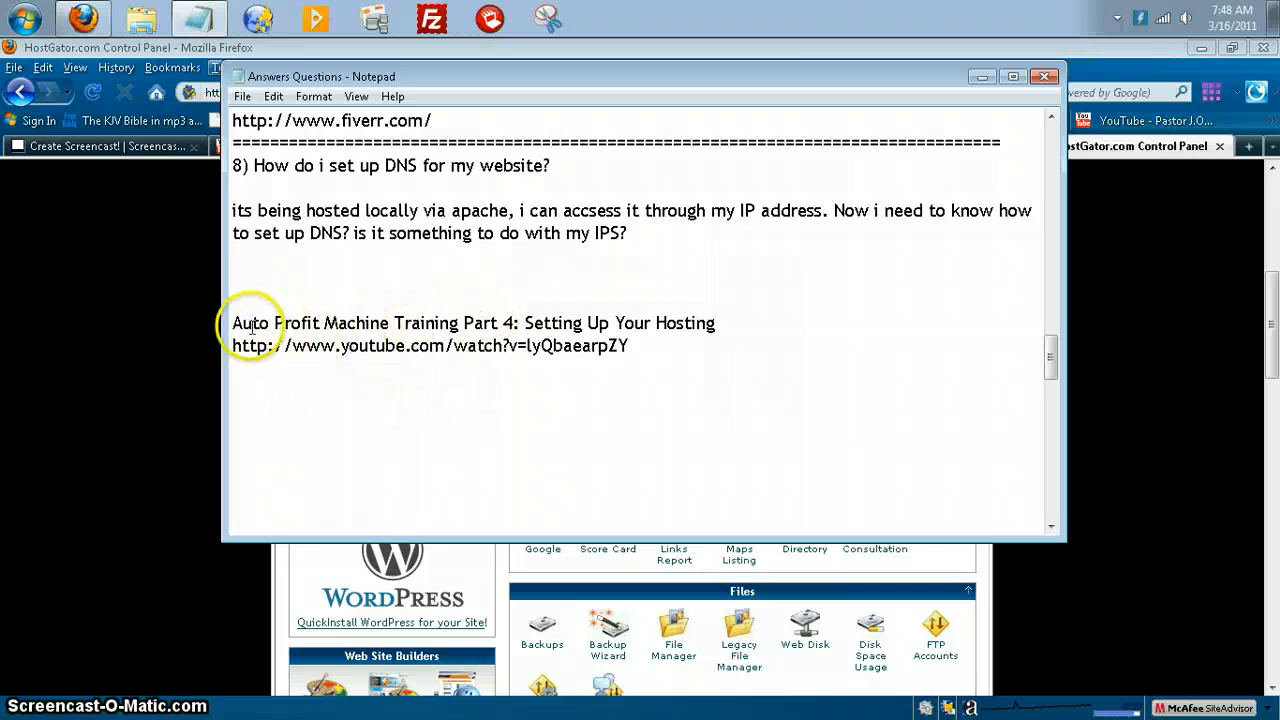
mouse_move(532, 344)
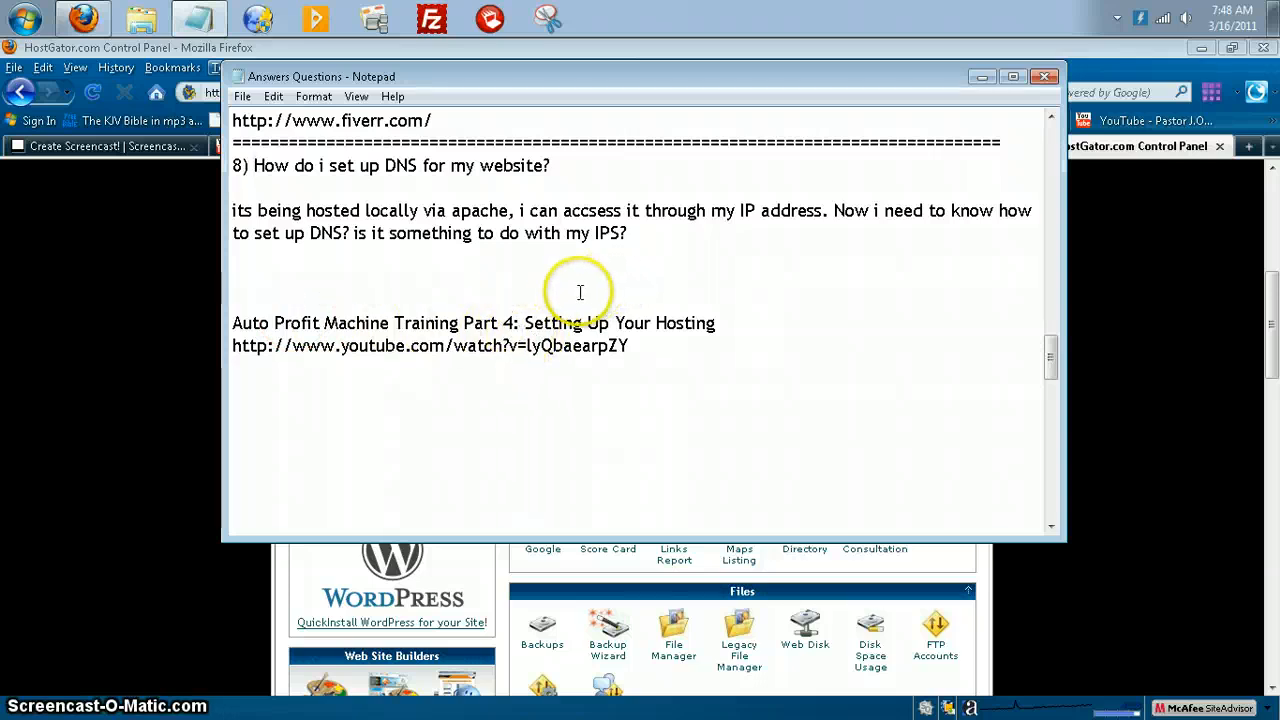
mouse_move(628, 236)
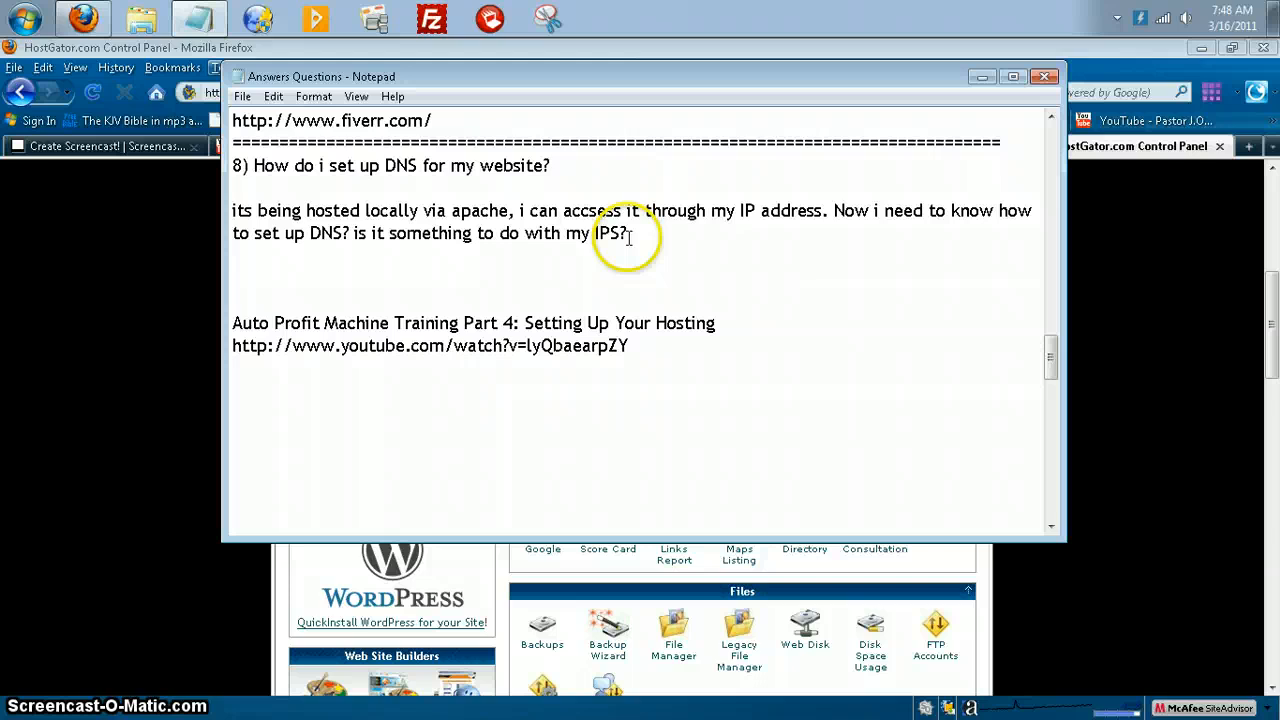
mouse_move(604, 256)
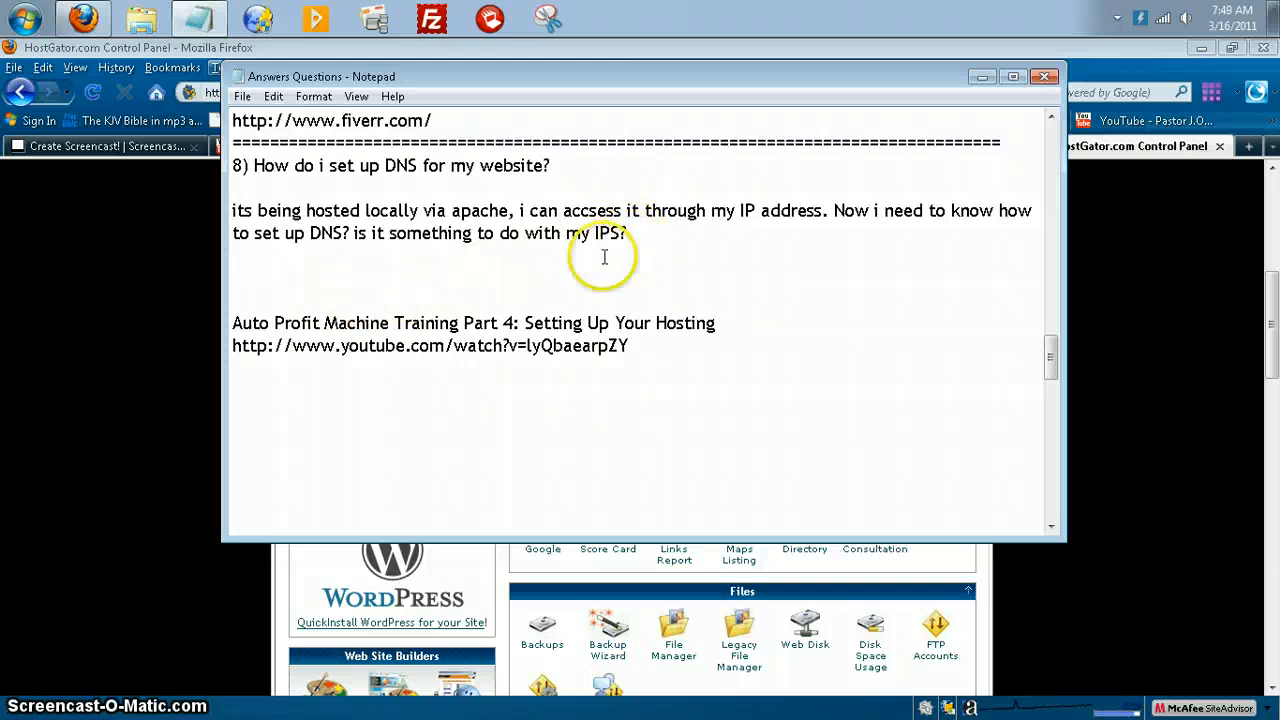
mouse_move(784, 232)
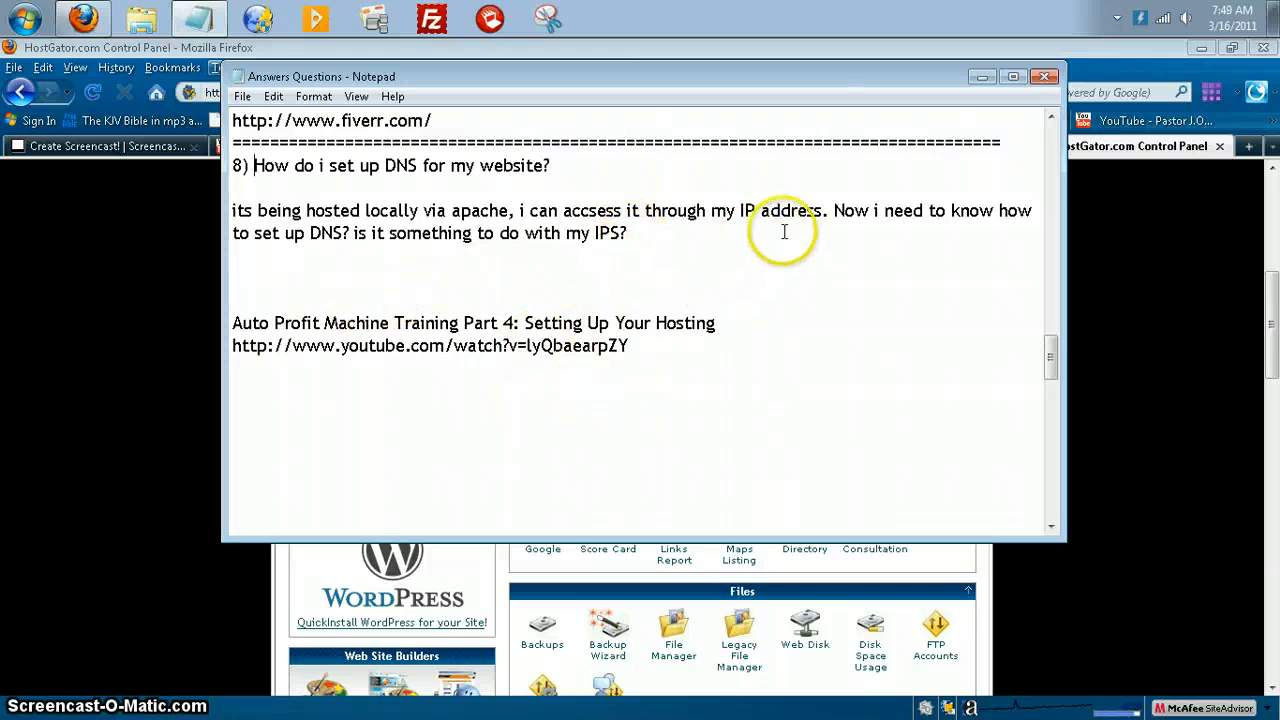
mouse_move(632, 268)
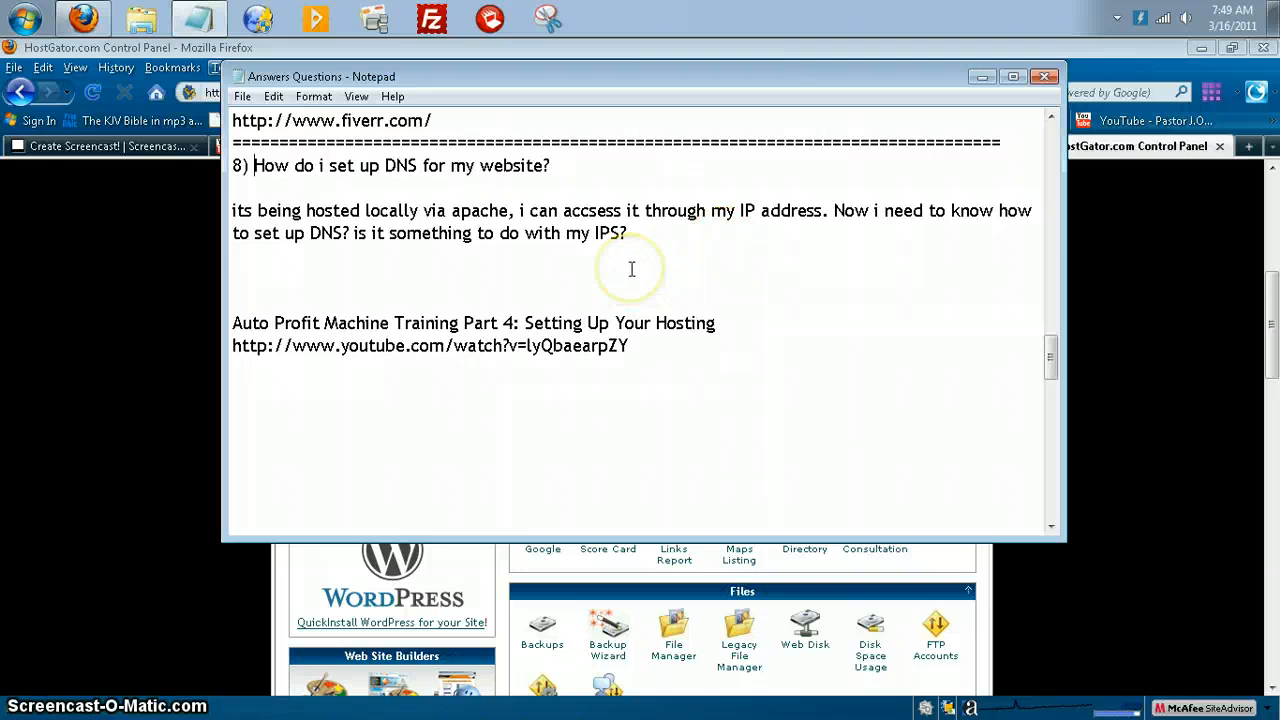
mouse_move(636, 260)
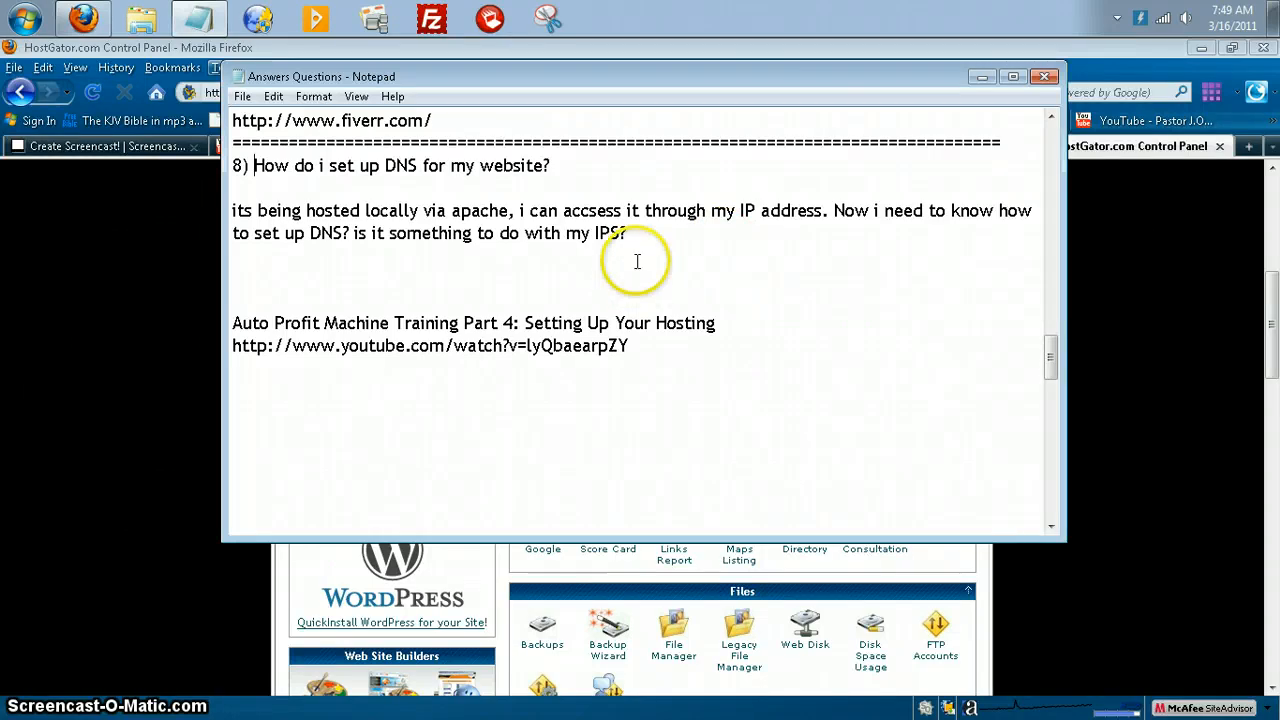